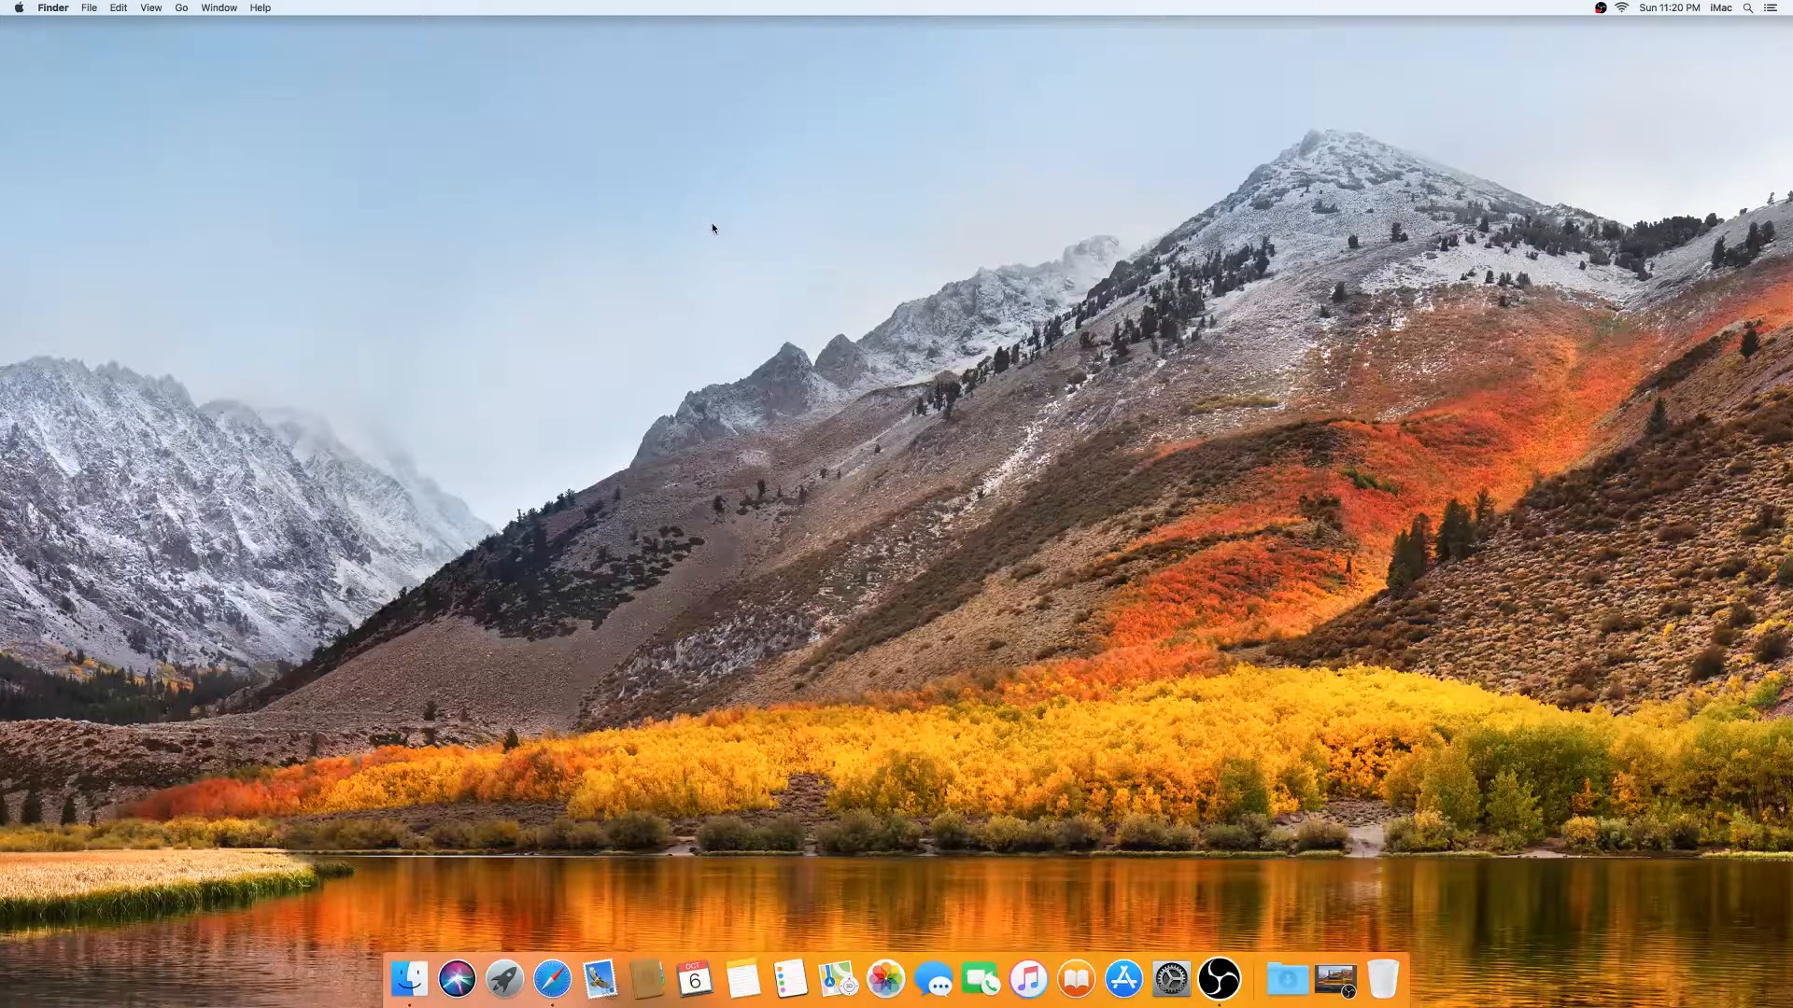
mouse_move(560, 175)
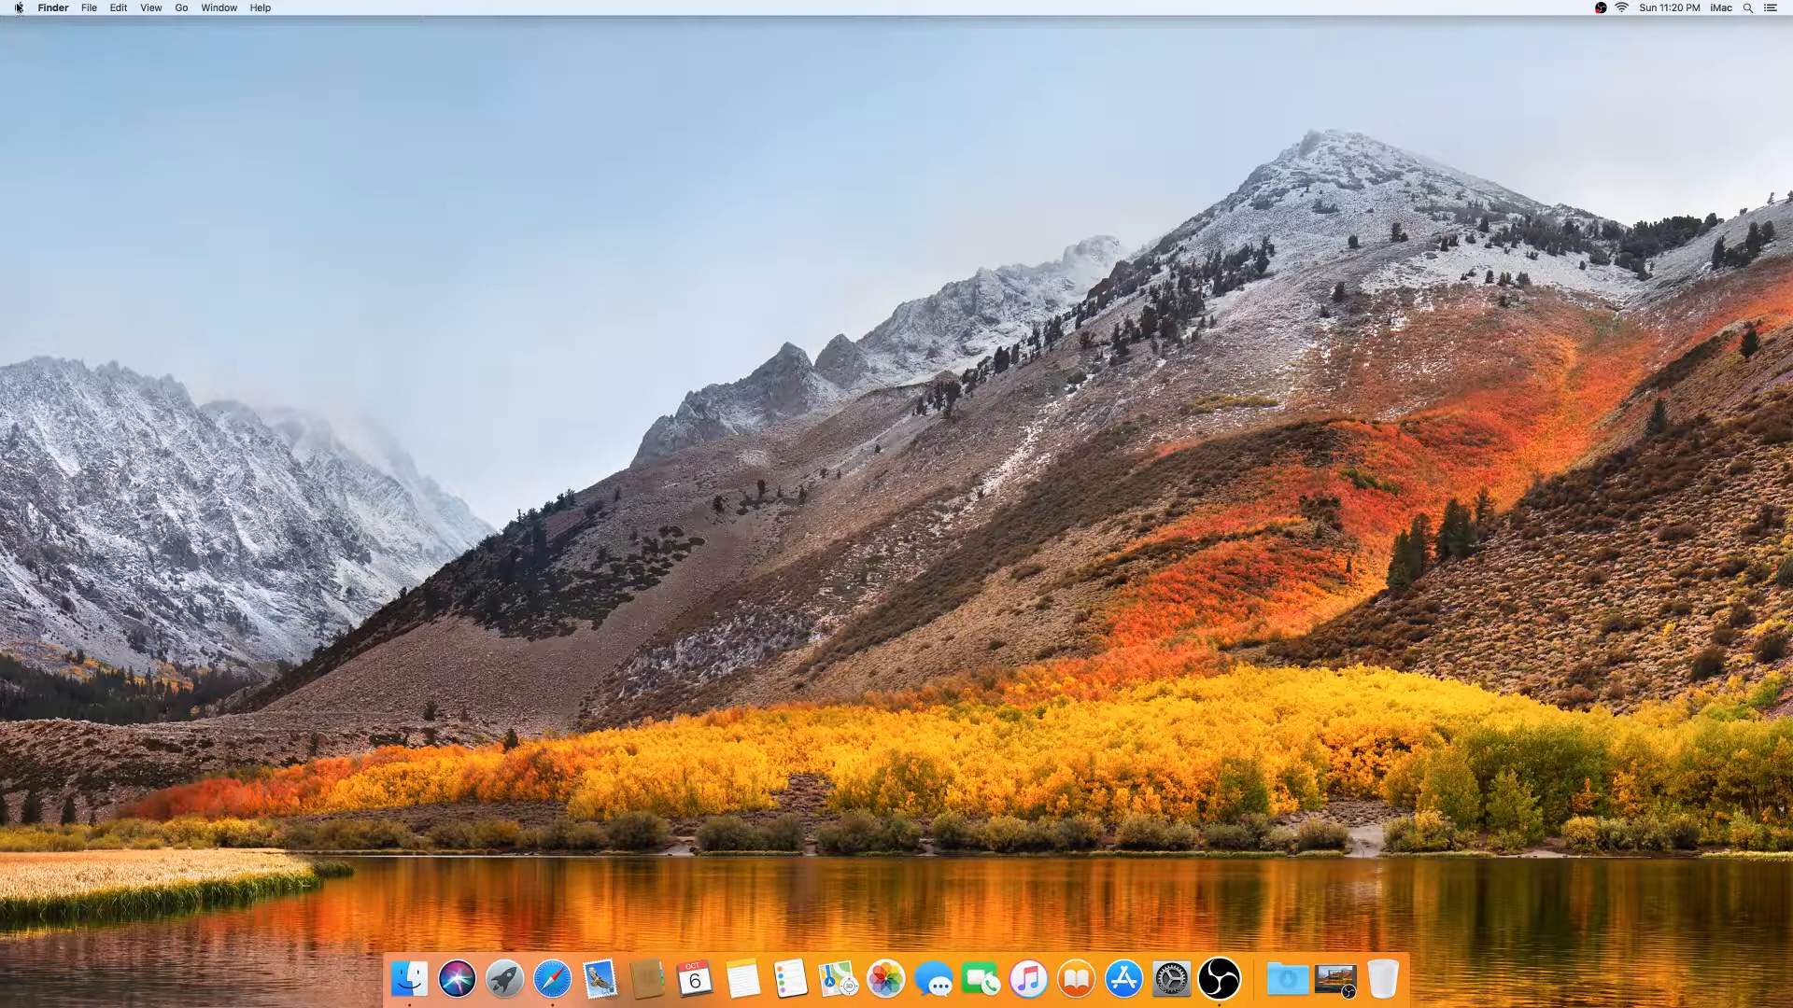
- View the Memory details (4 GB, two 2 GB slots, two empty) and follow Memory Upgrade Instructions
click(17, 8)
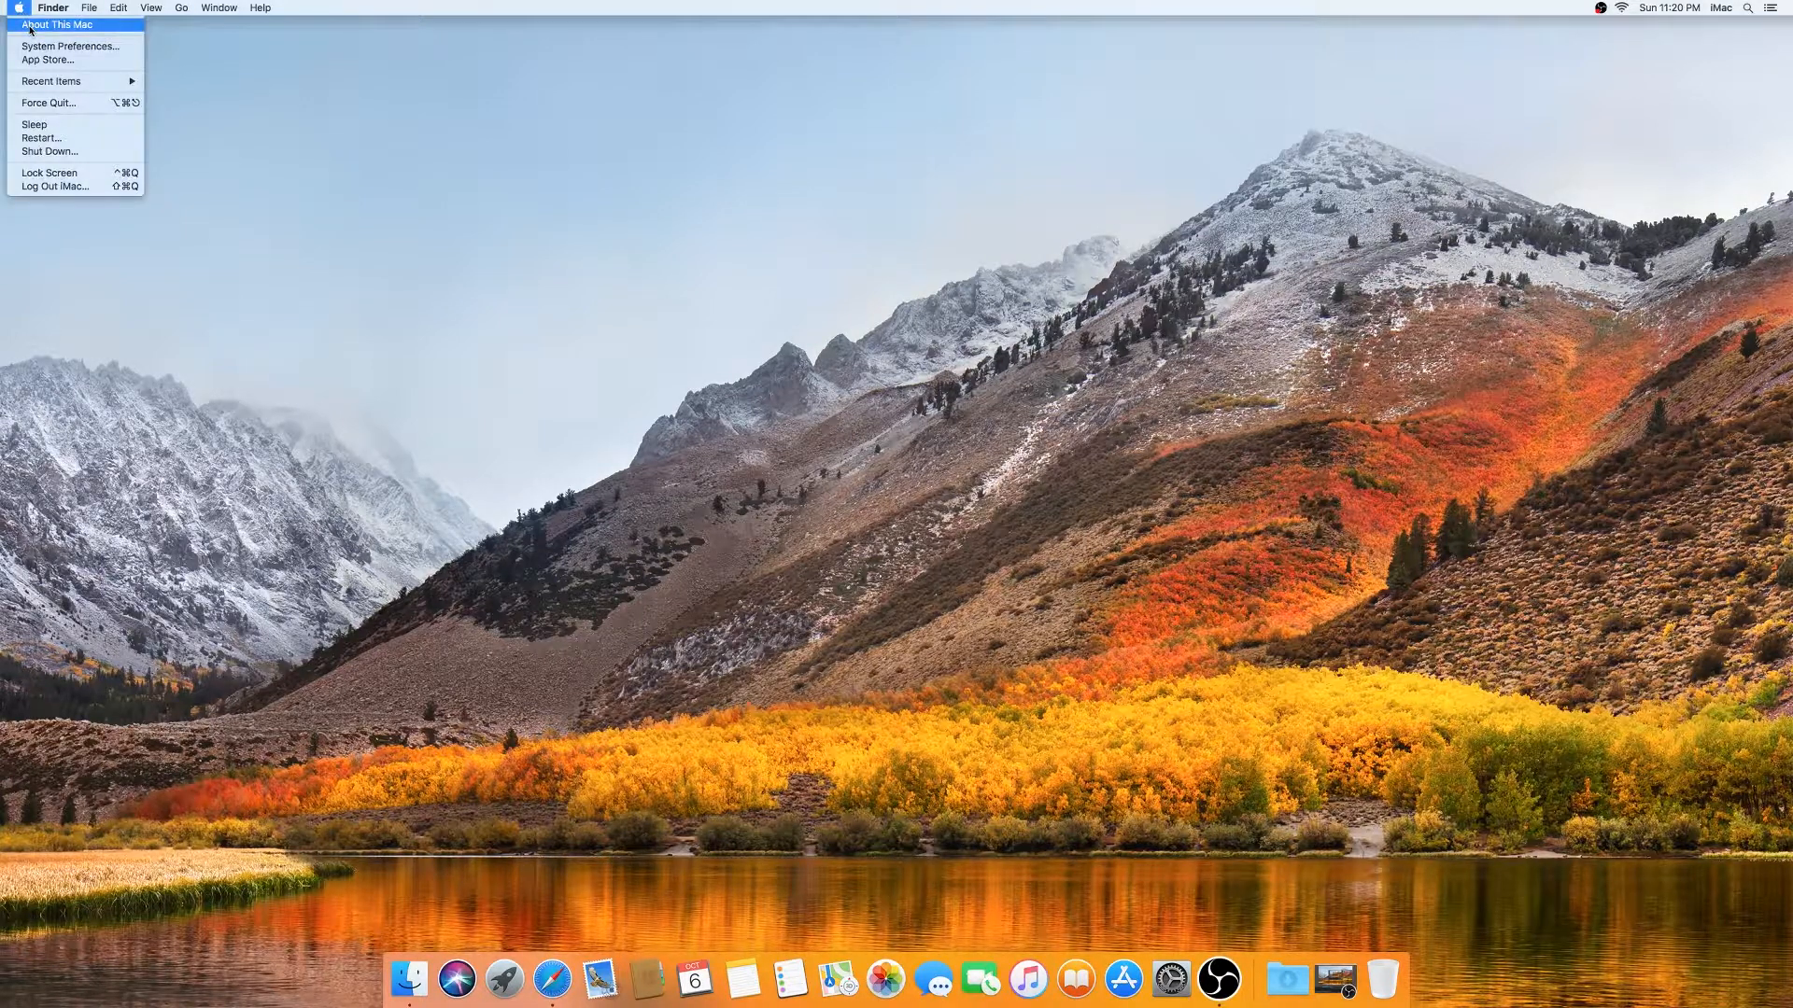
click(58, 24)
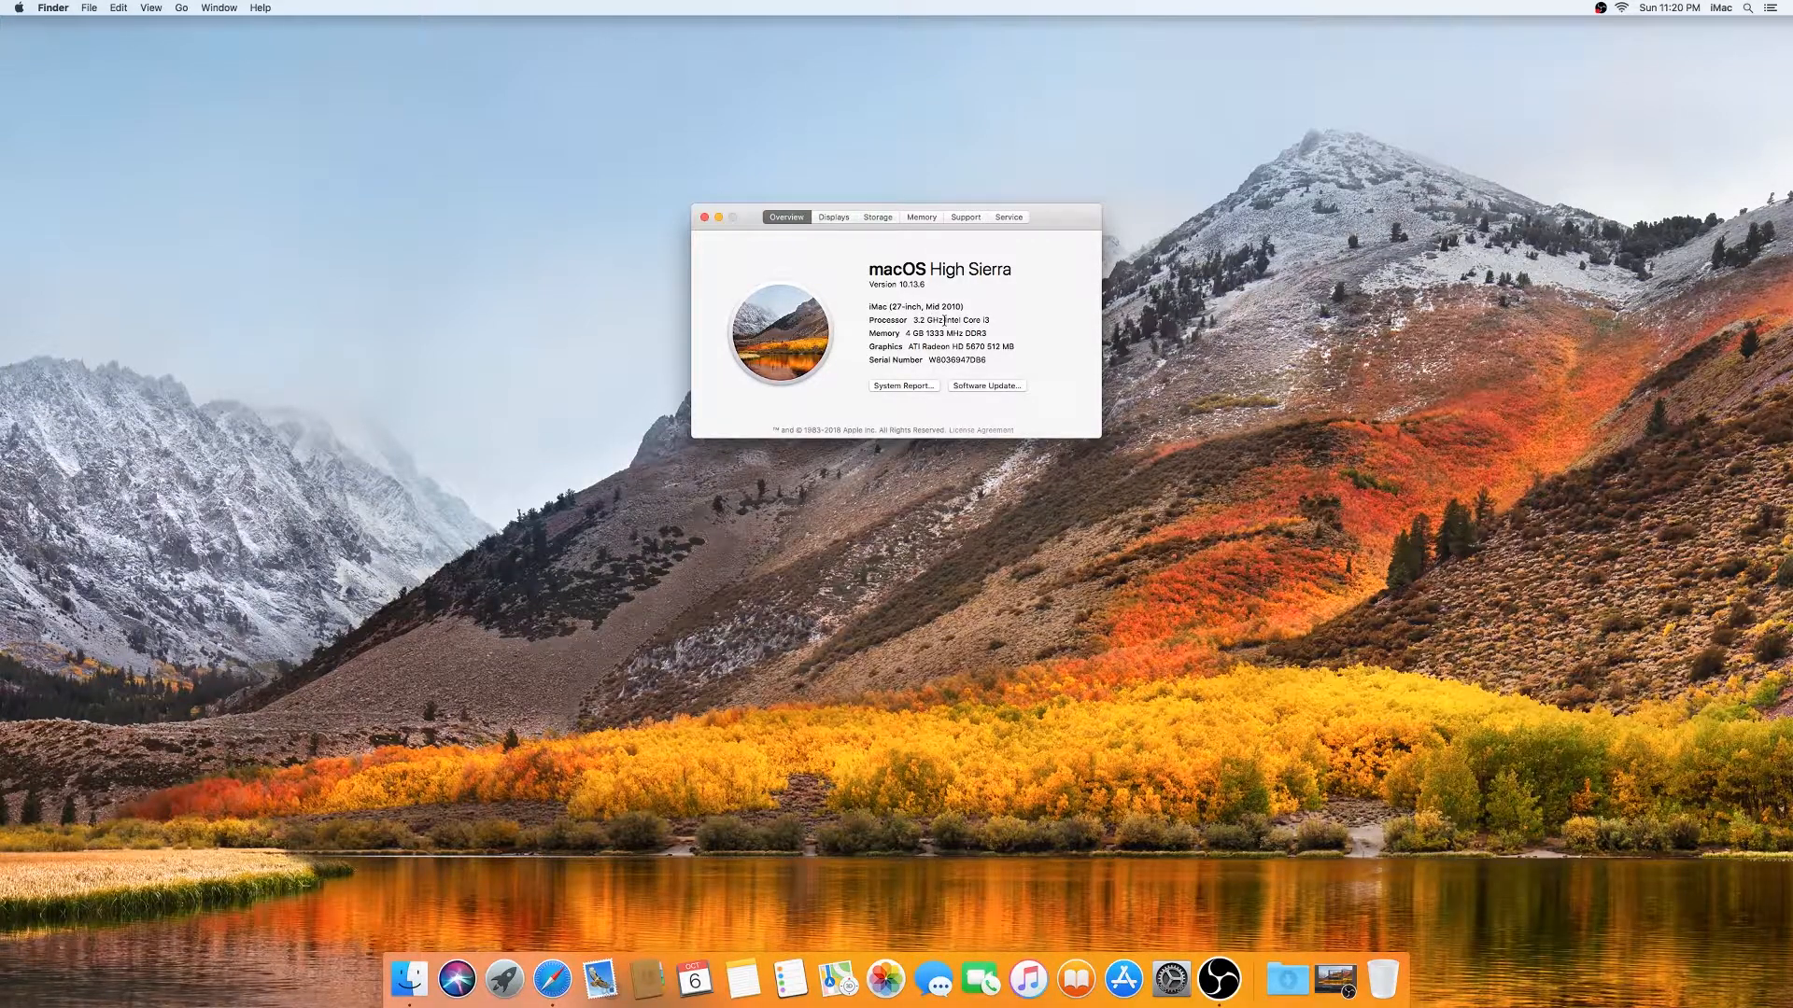
click(921, 217)
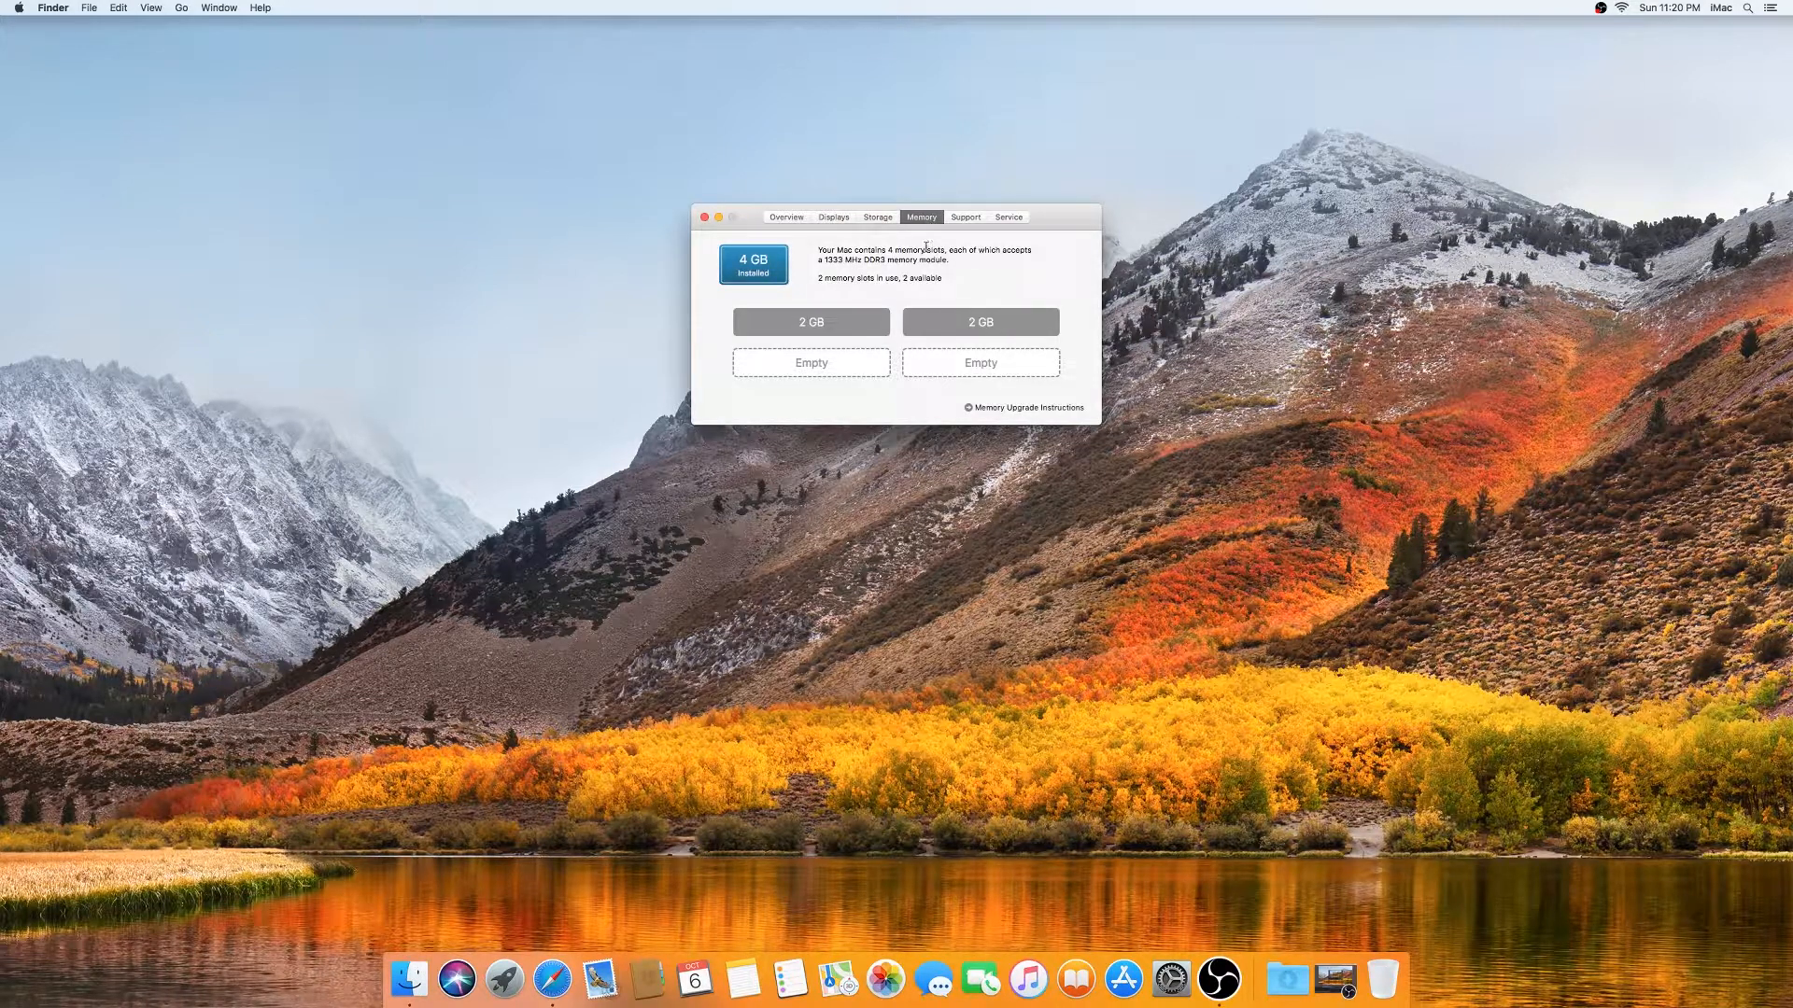
mouse_move(880, 300)
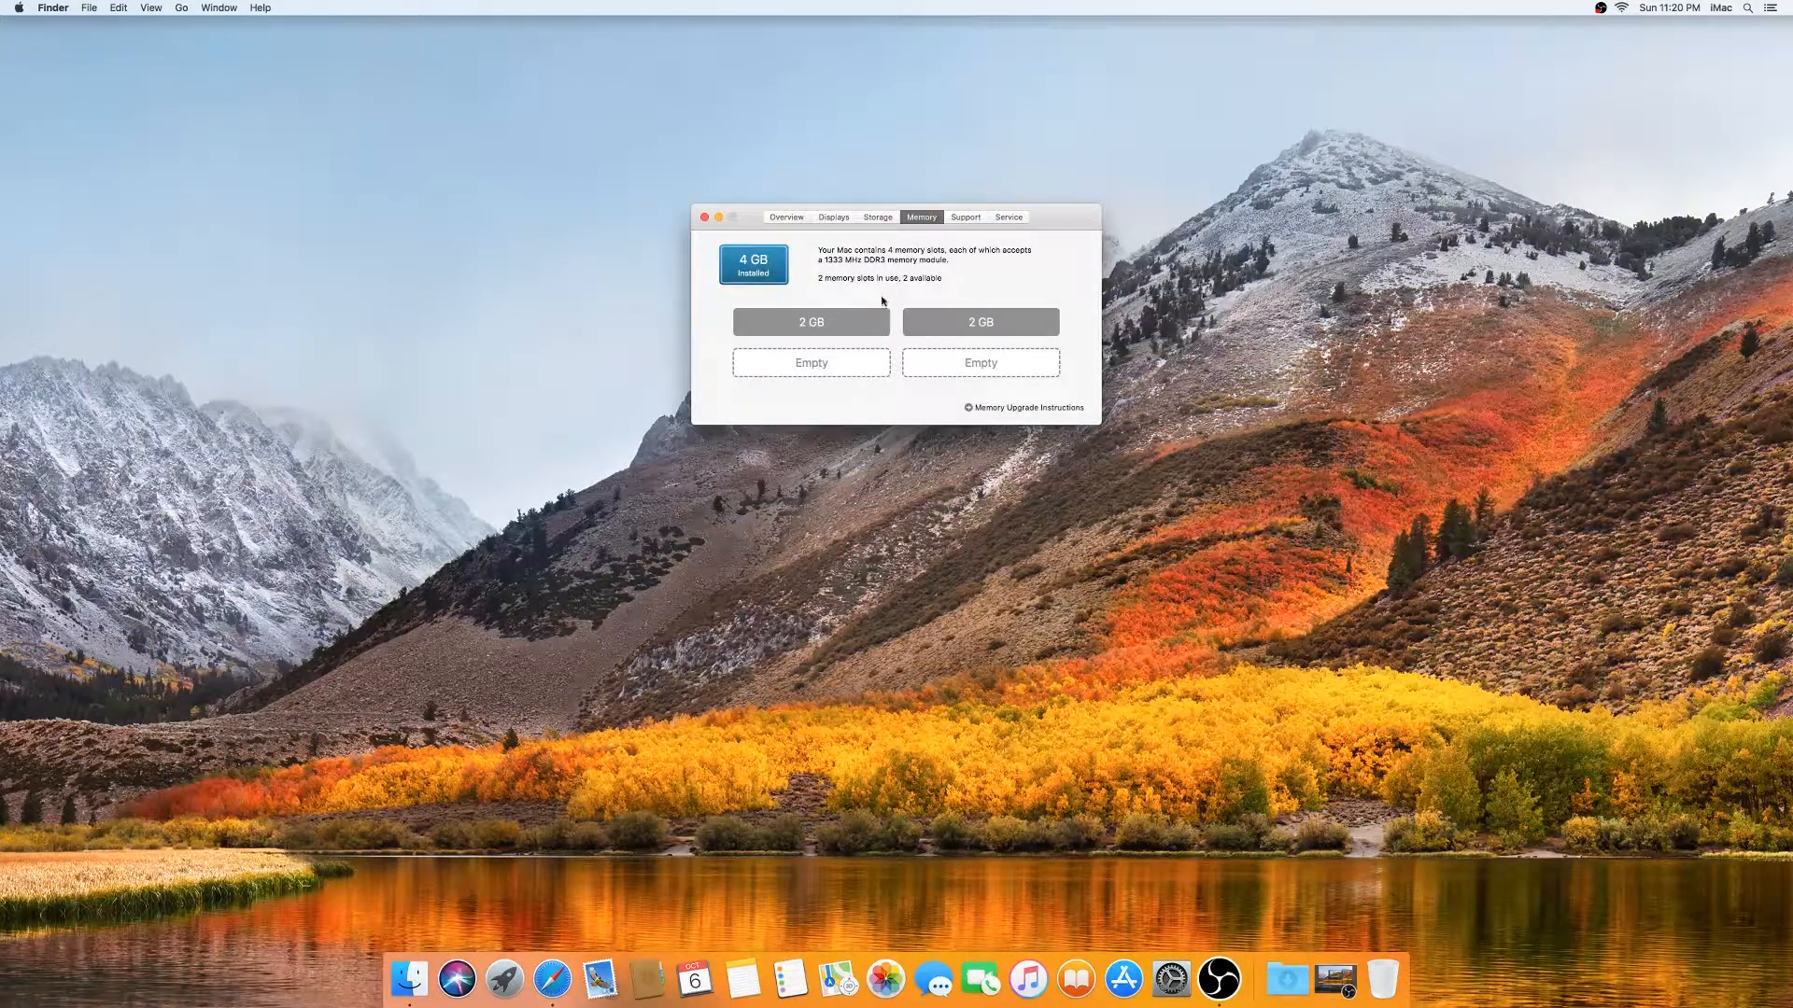
mouse_move(899, 354)
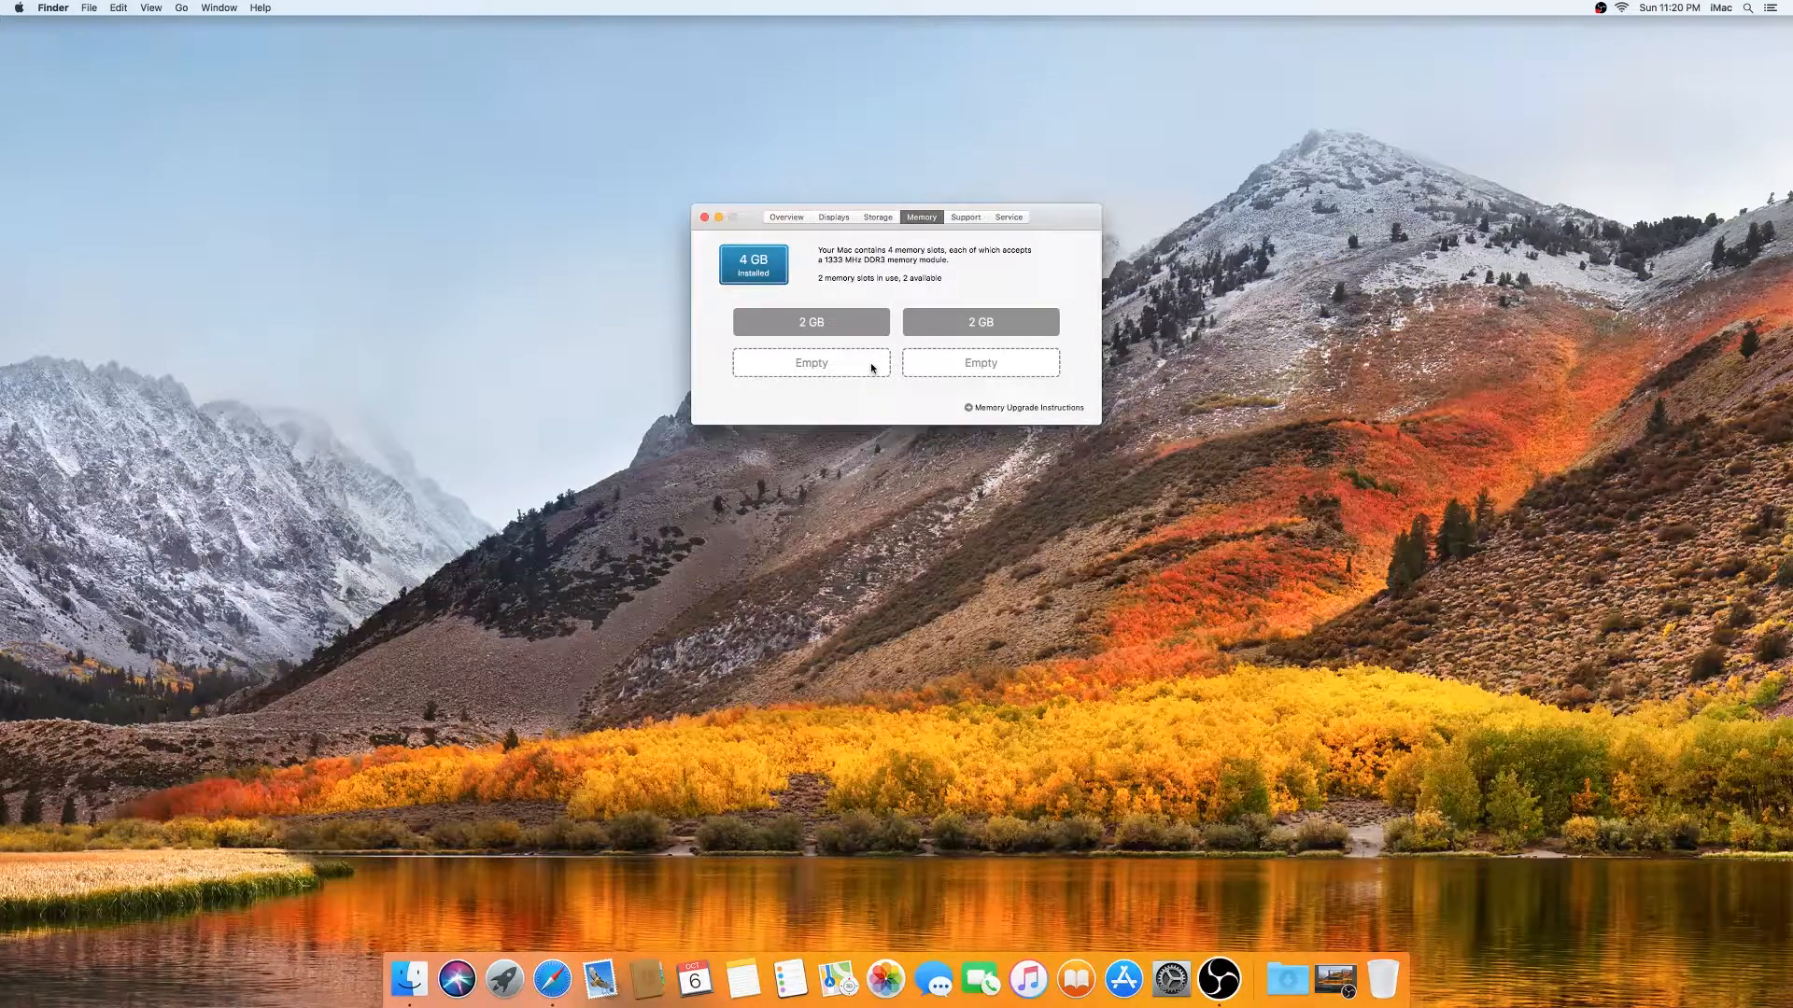
mouse_move(1021, 409)
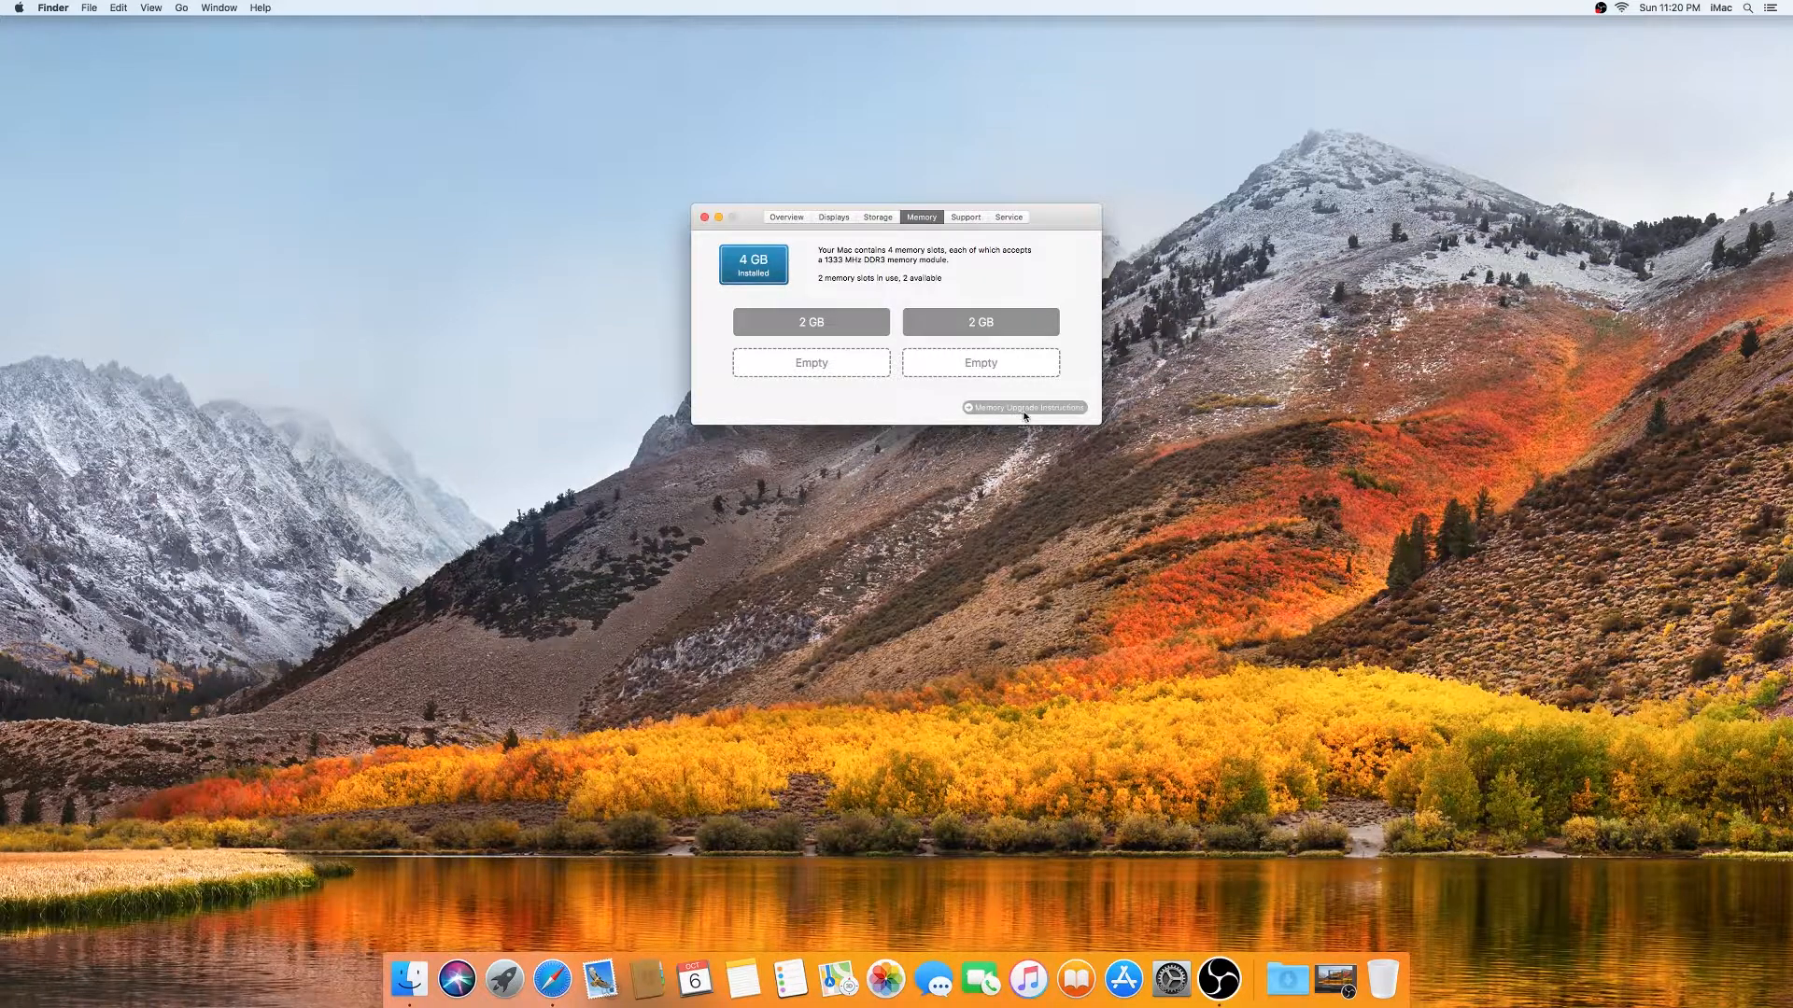
click(1023, 409)
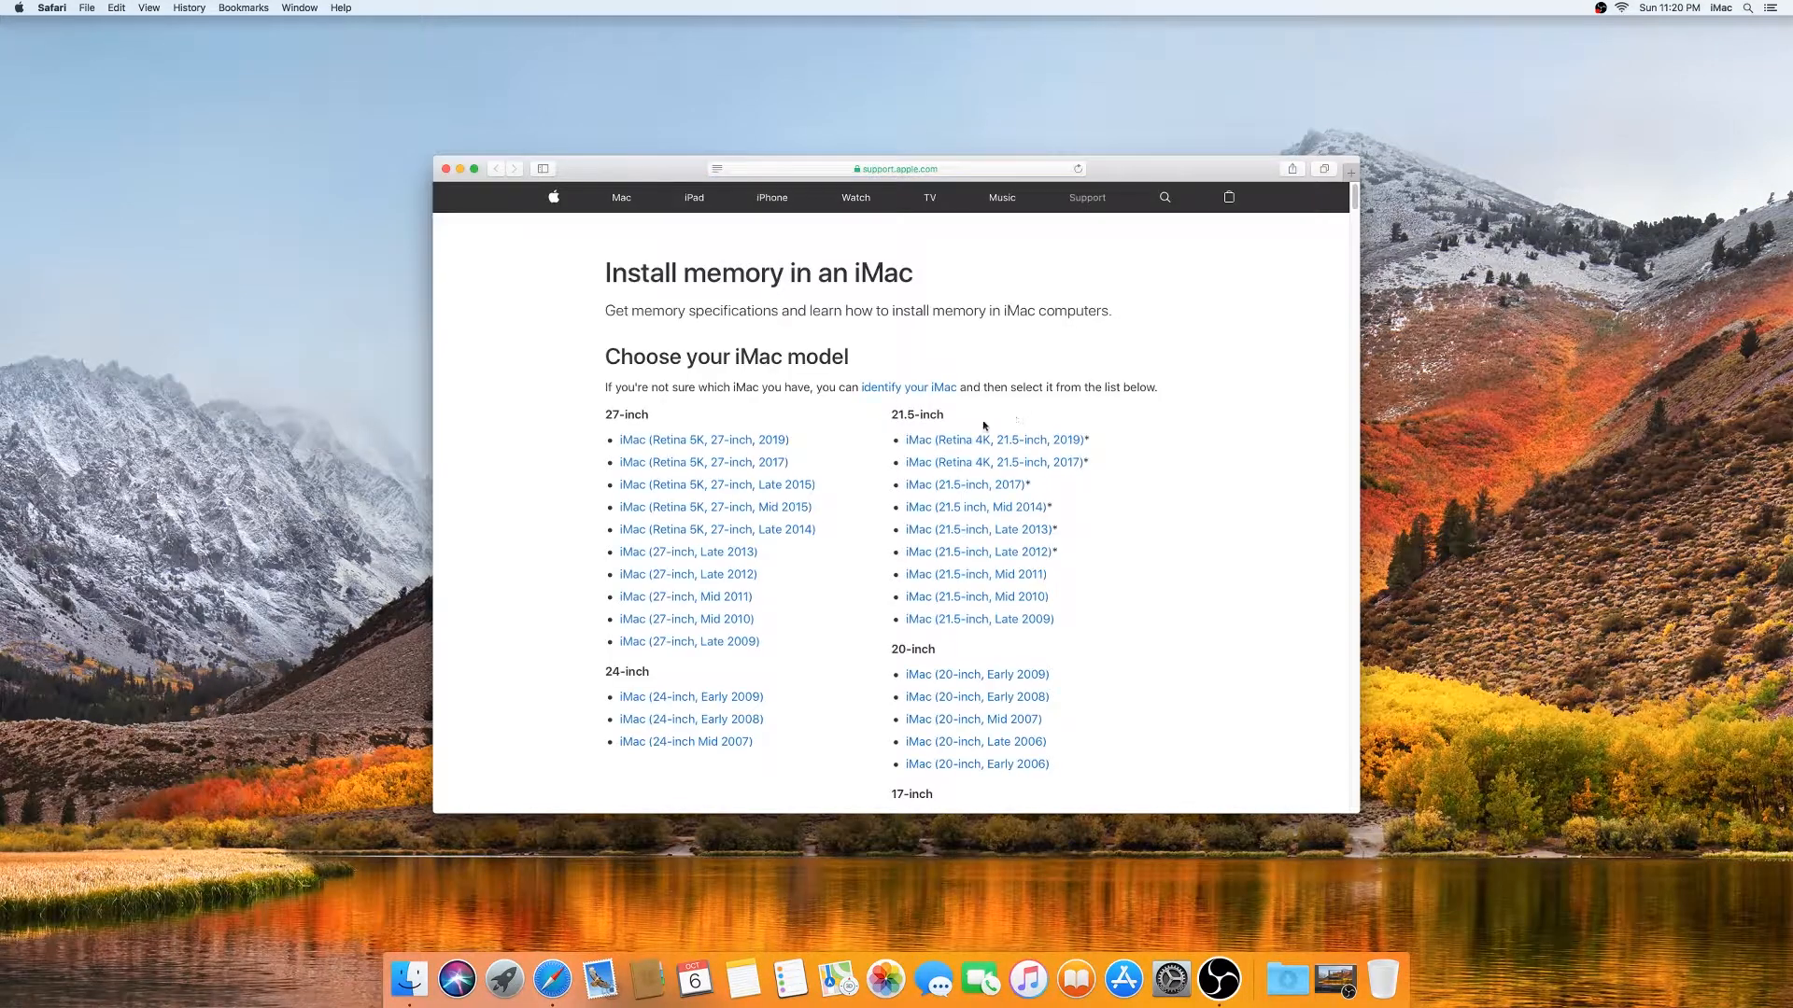
mouse_move(755, 608)
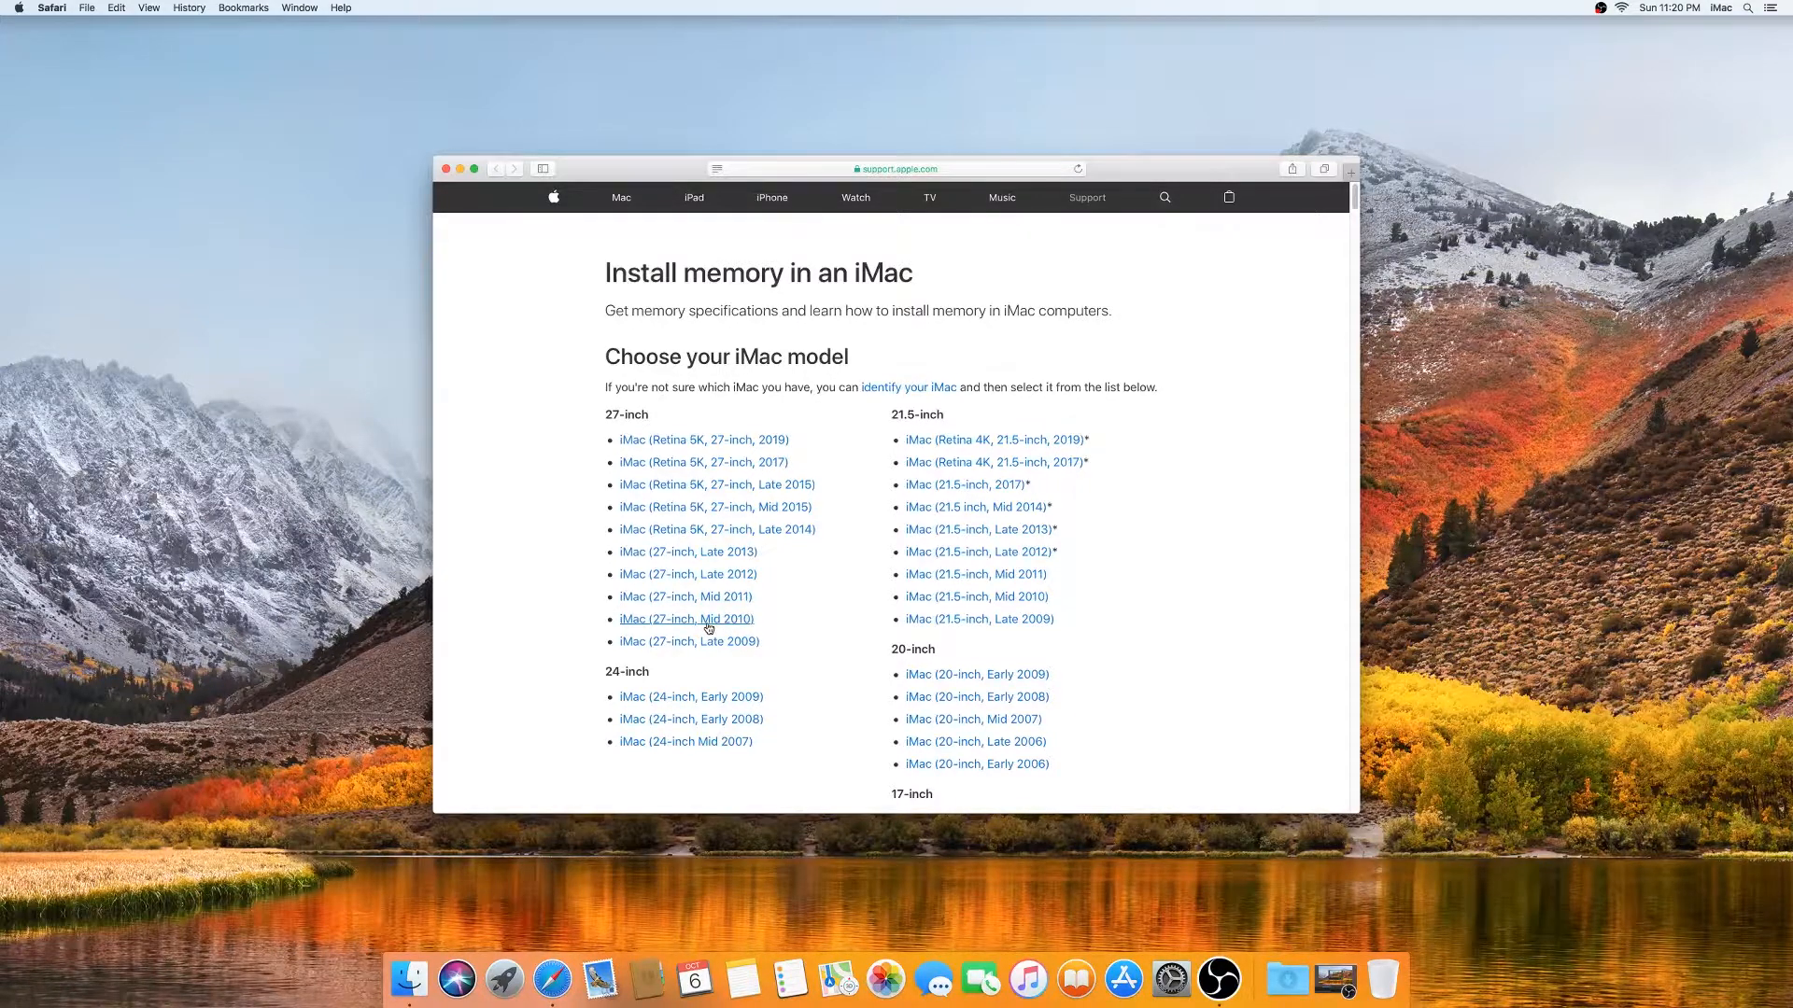
- Read the iMac 27-inch Mid 2010 guide: four slots, 16 GB maximum, and the installation steps
click(685, 618)
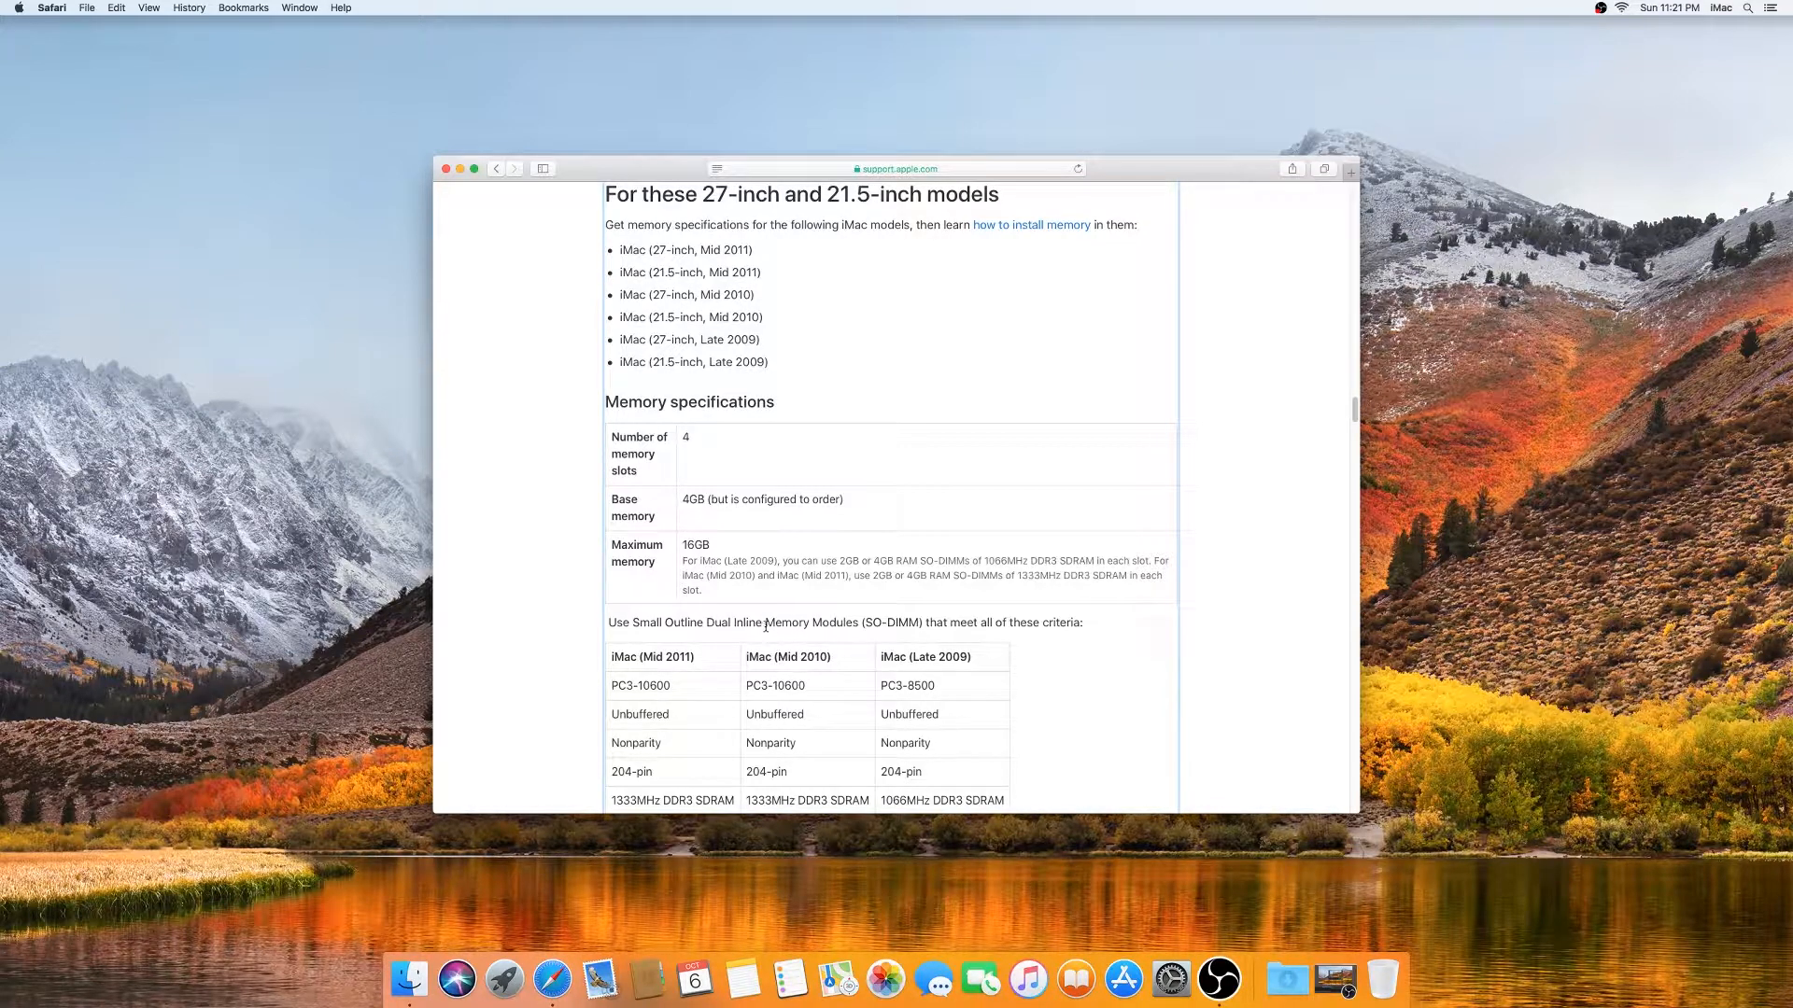
mouse_move(758, 605)
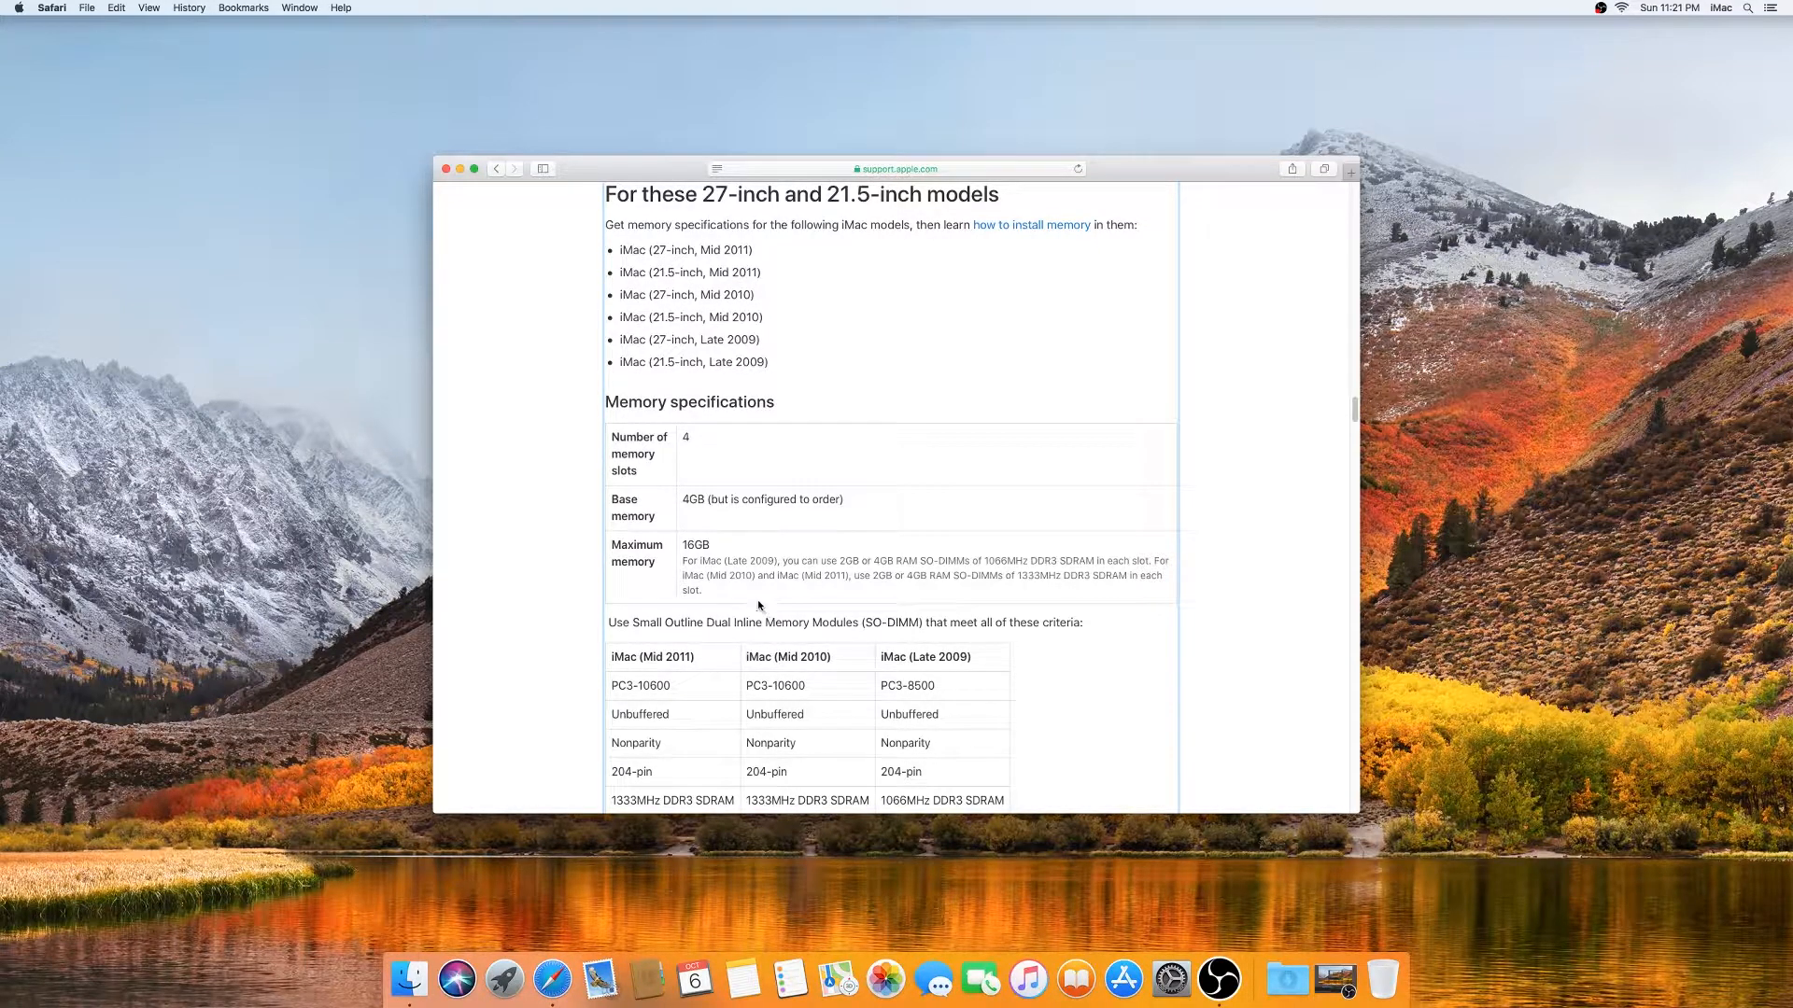
mouse_move(809, 652)
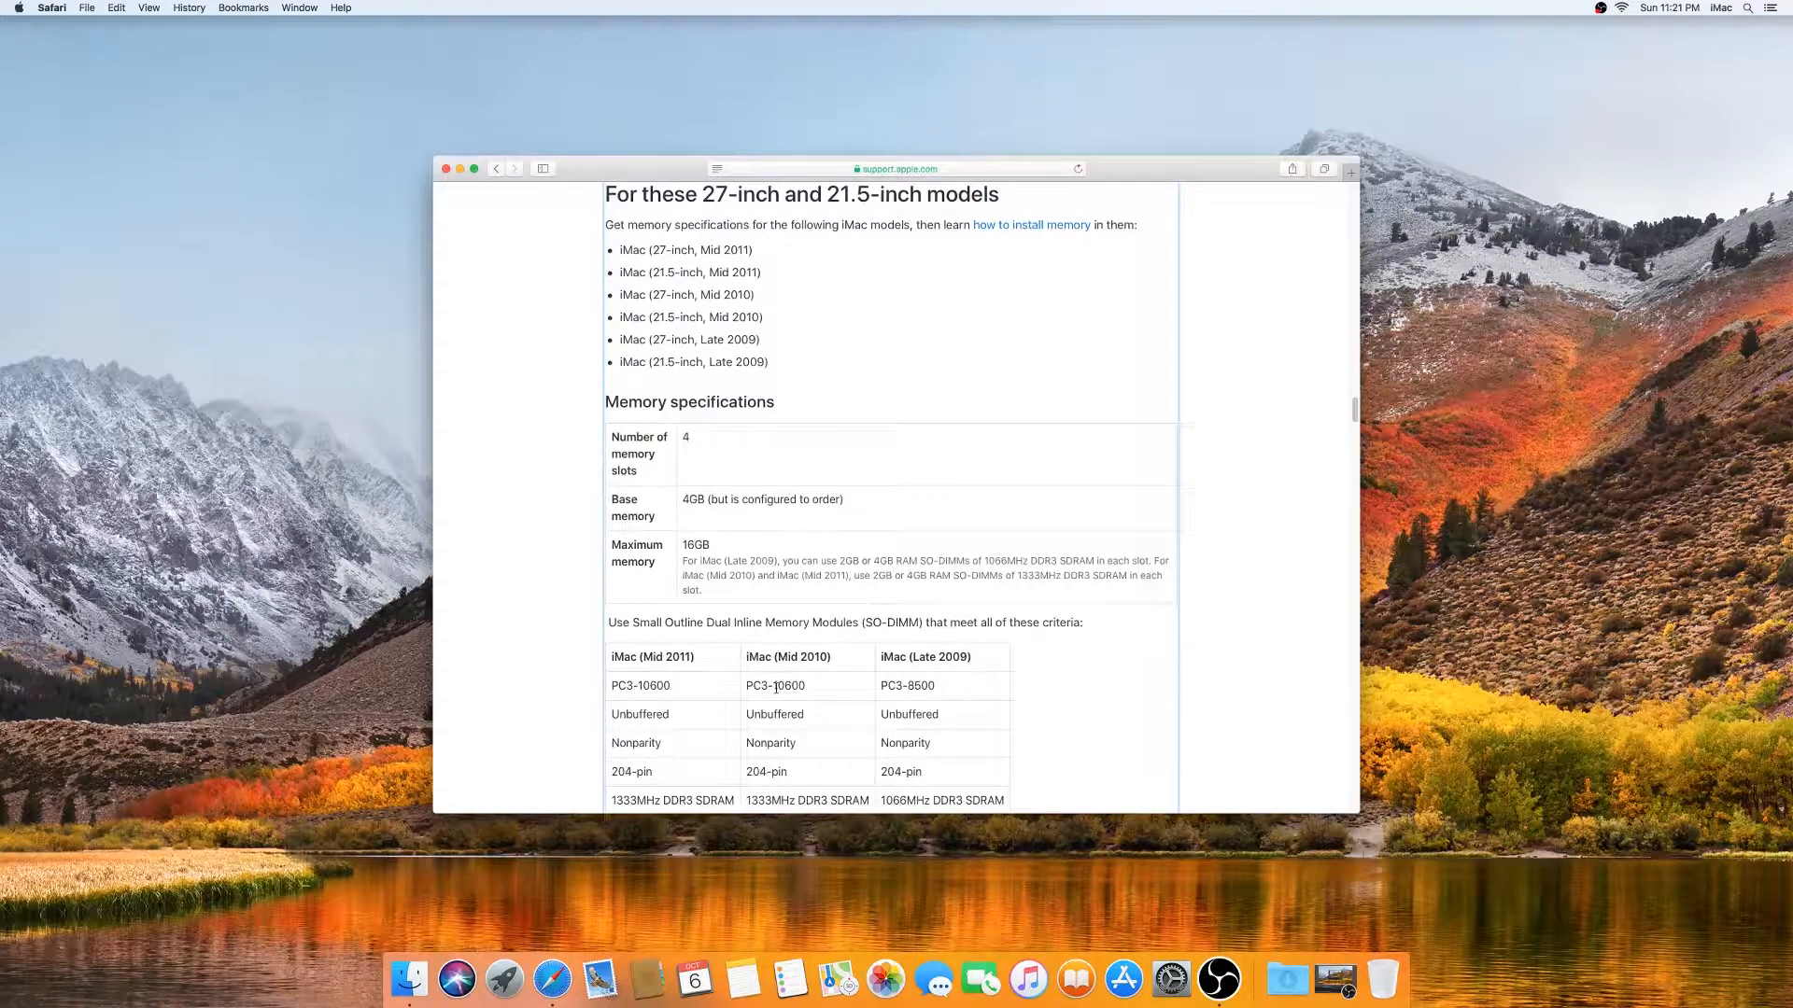
scroll(down, 3)
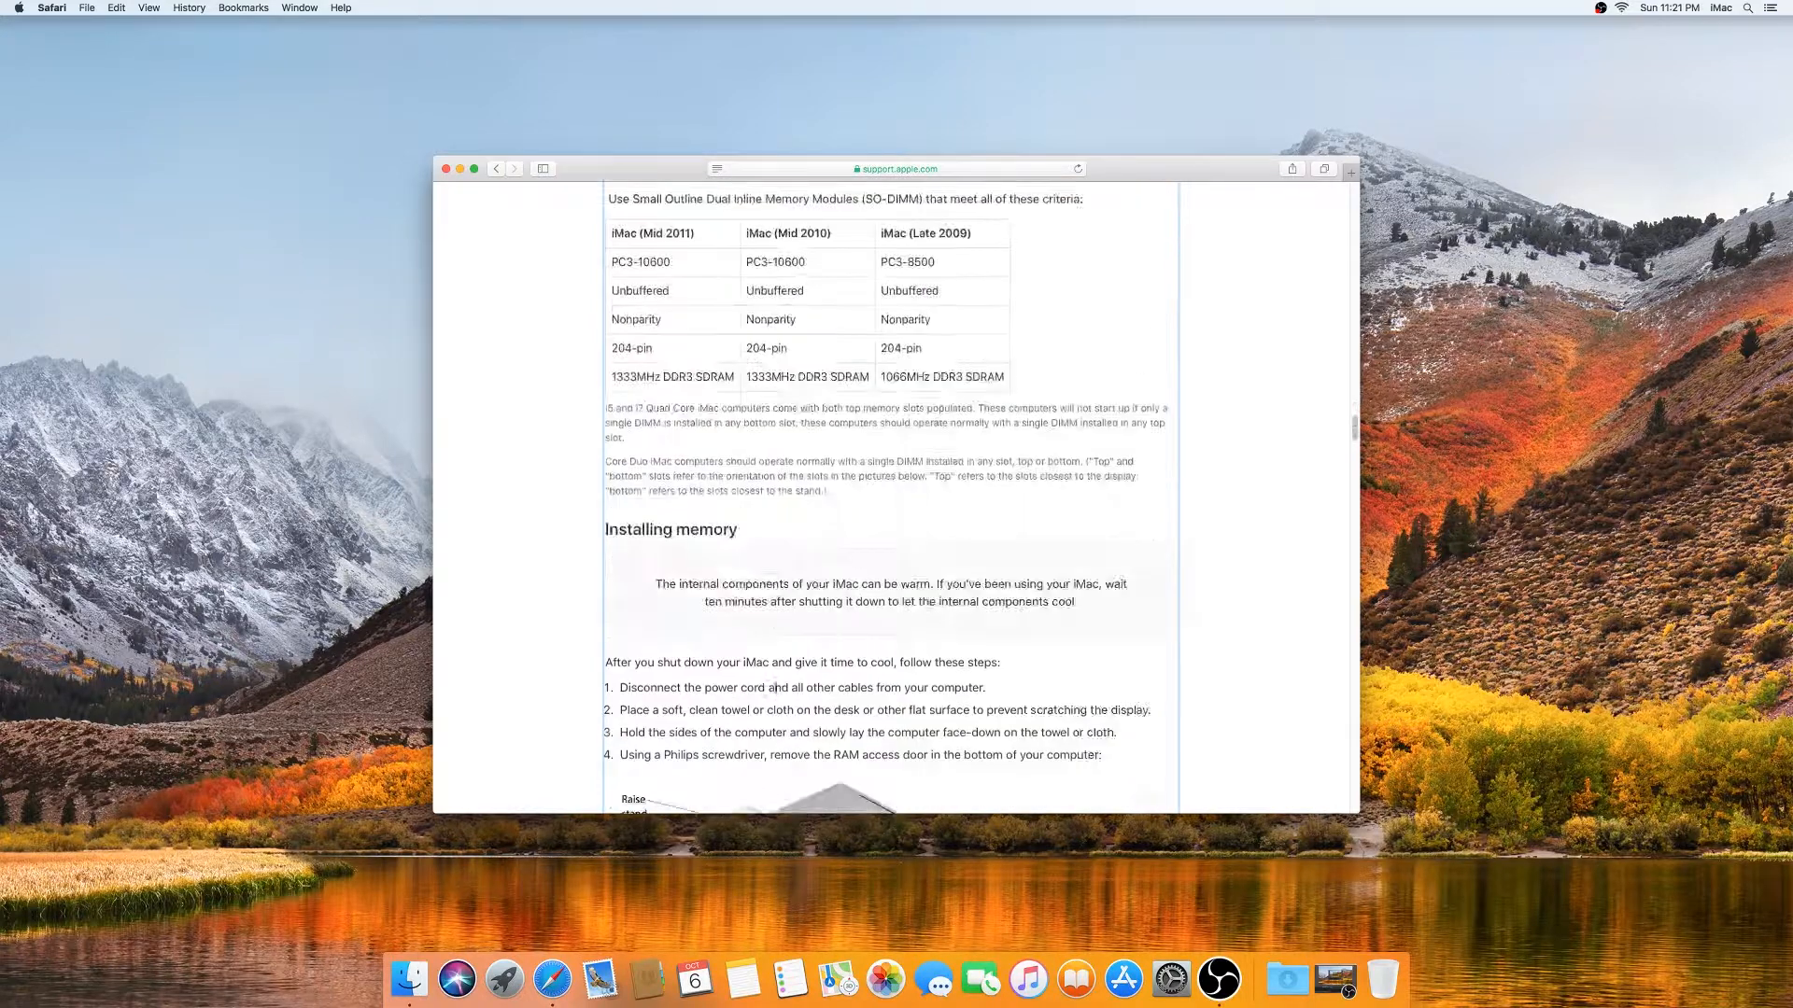
scroll(down, 3)
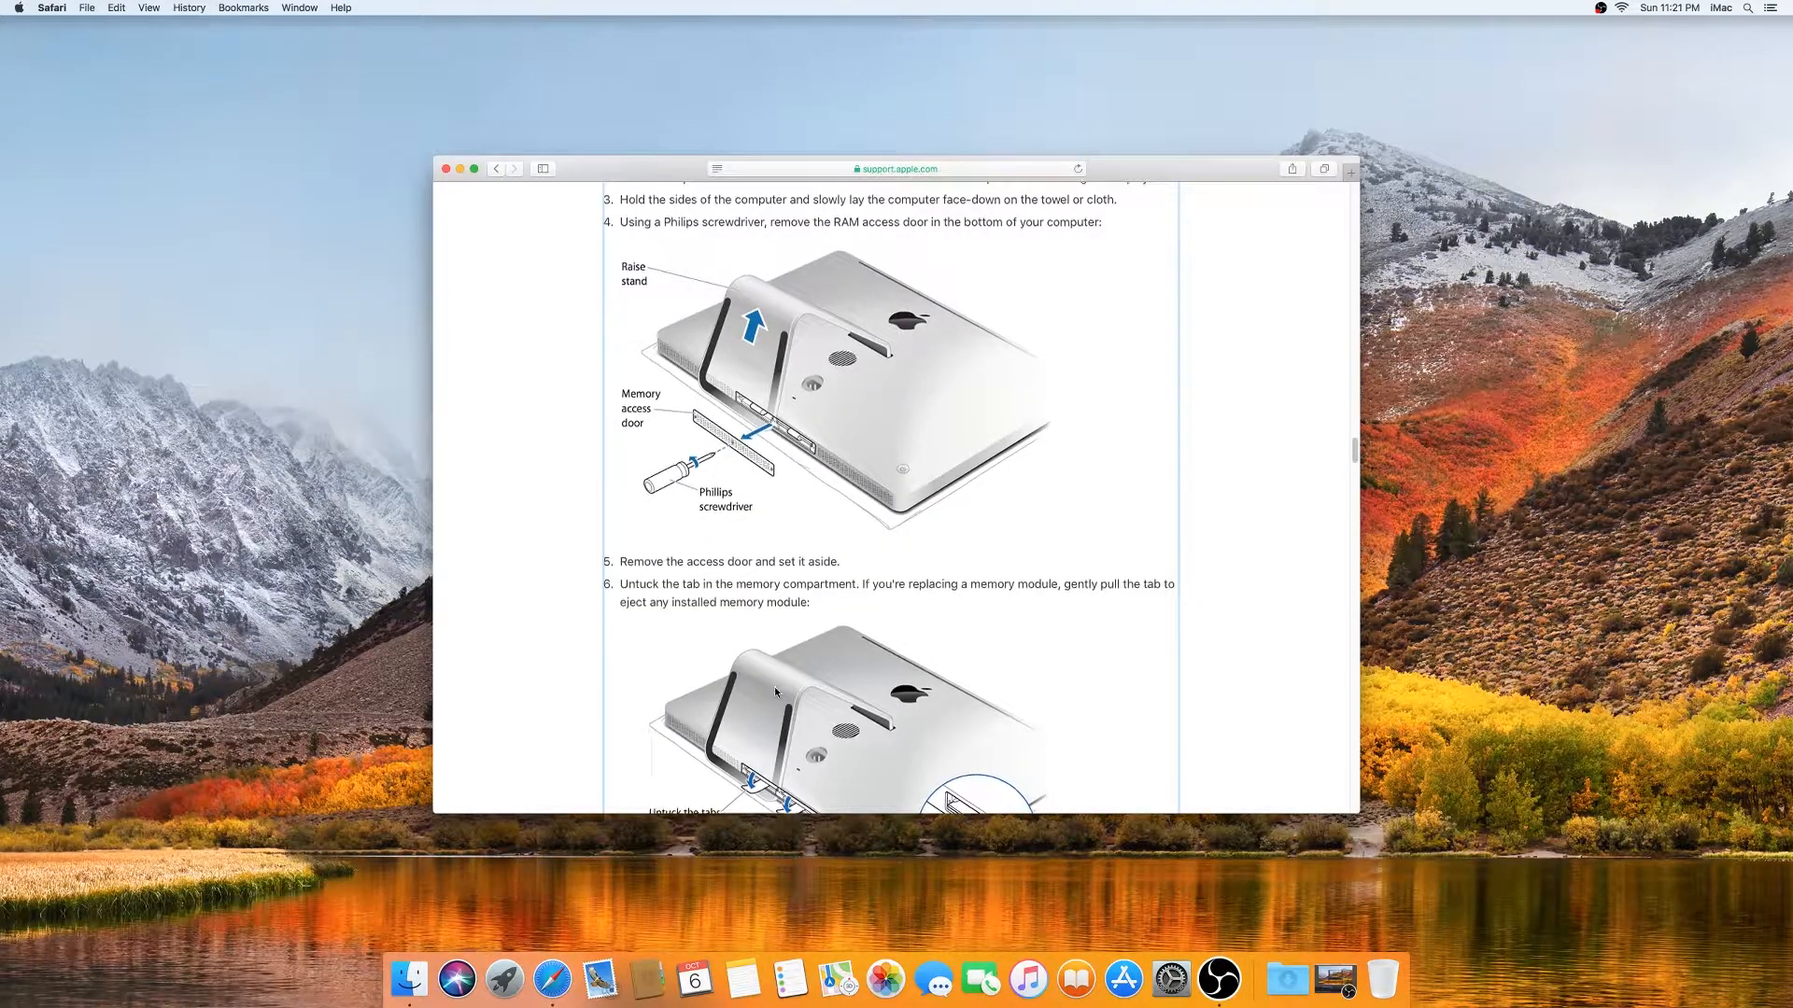
scroll(down, 3)
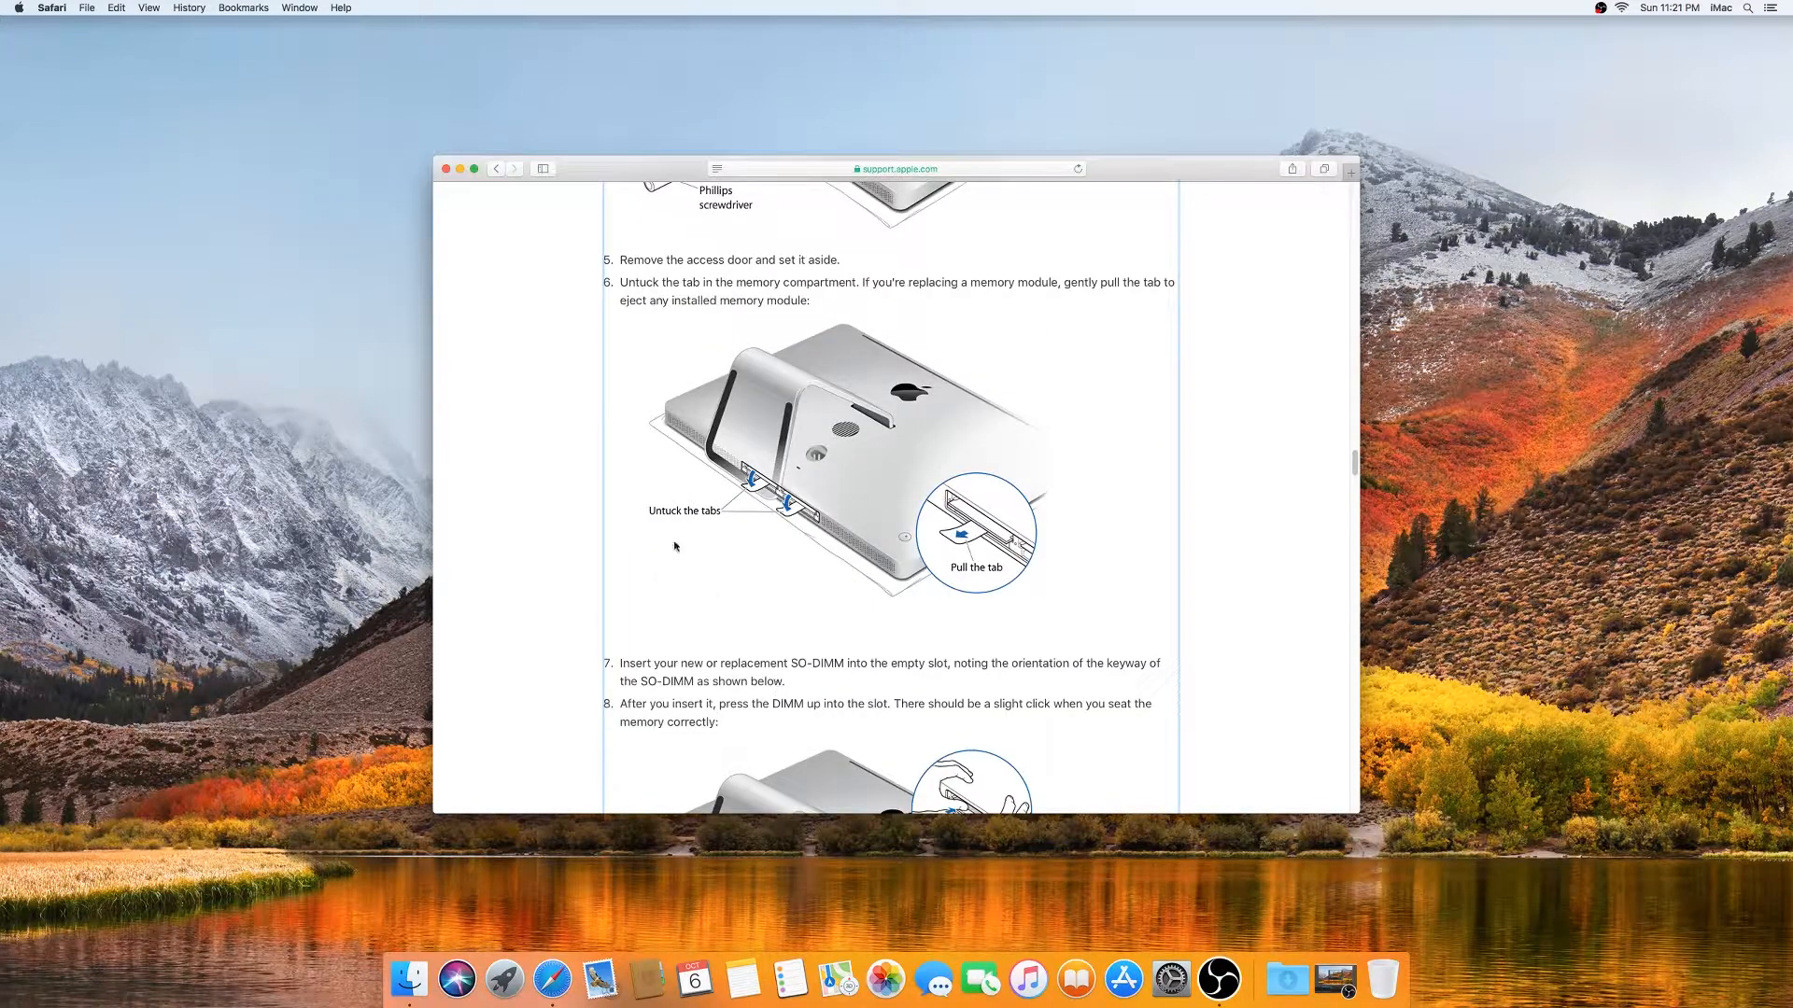
mouse_move(444, 190)
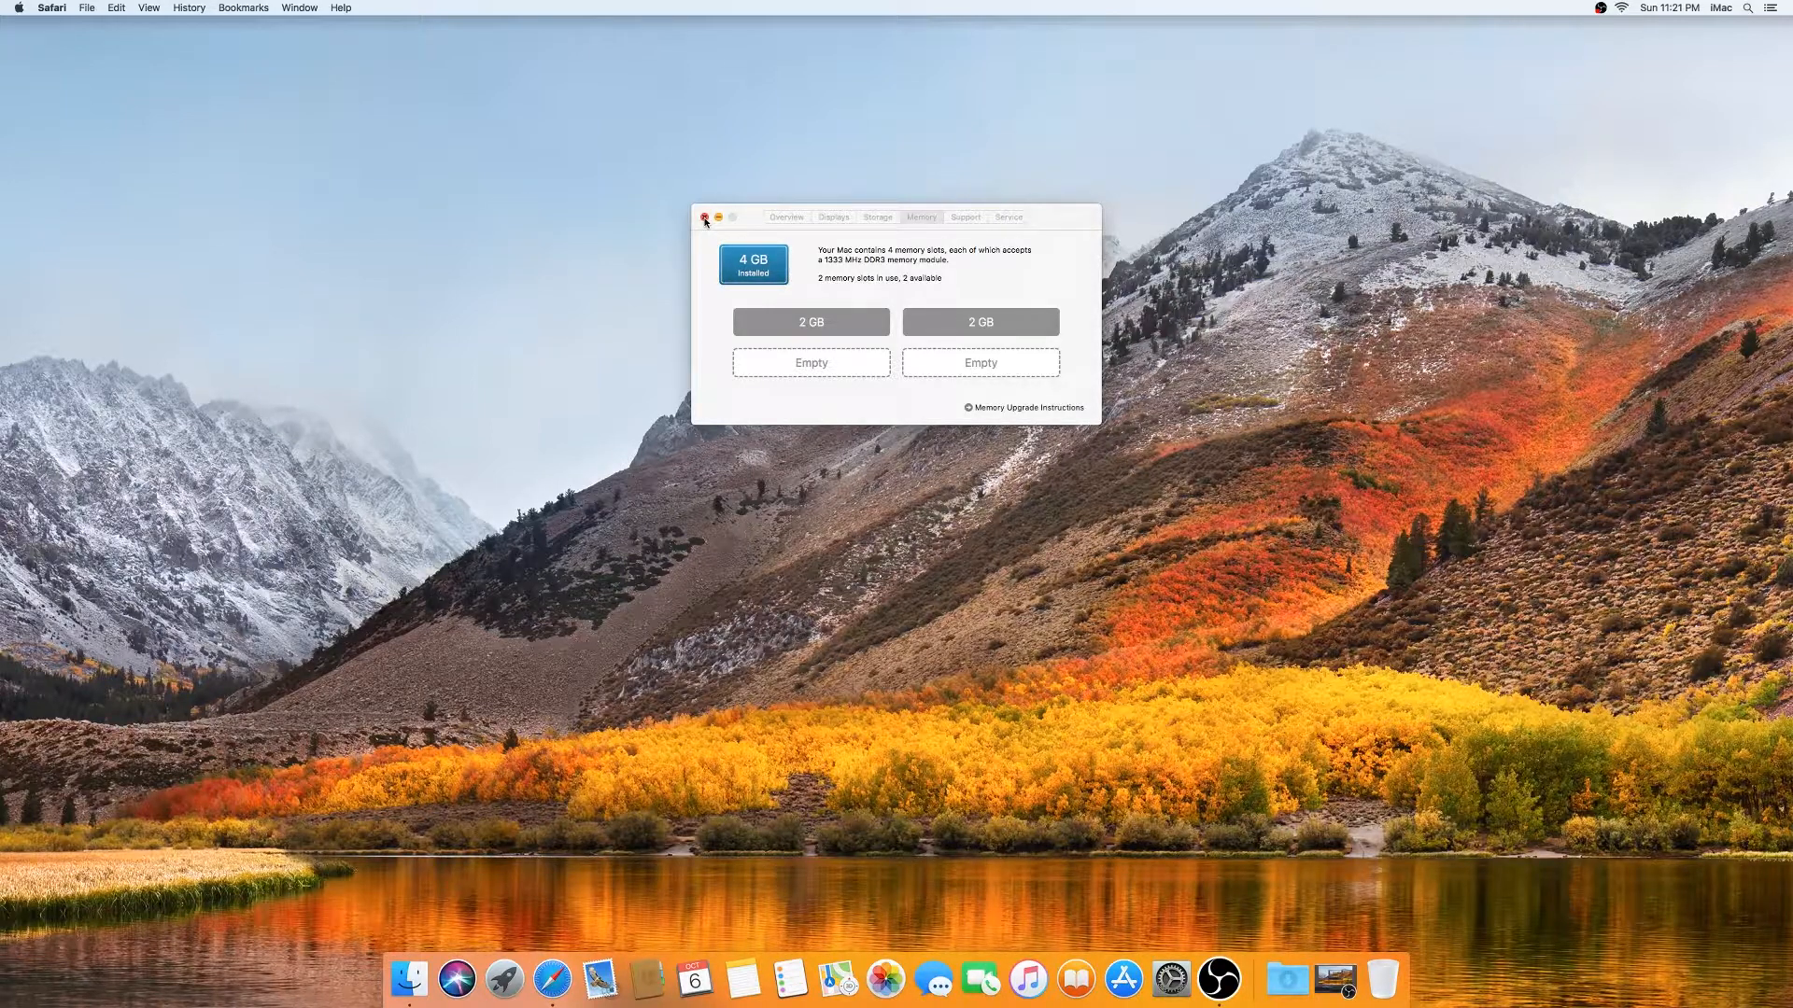
- Close the memory summary and choose Shut Down, reaching the shutdown confirmation prompt
click(706, 216)
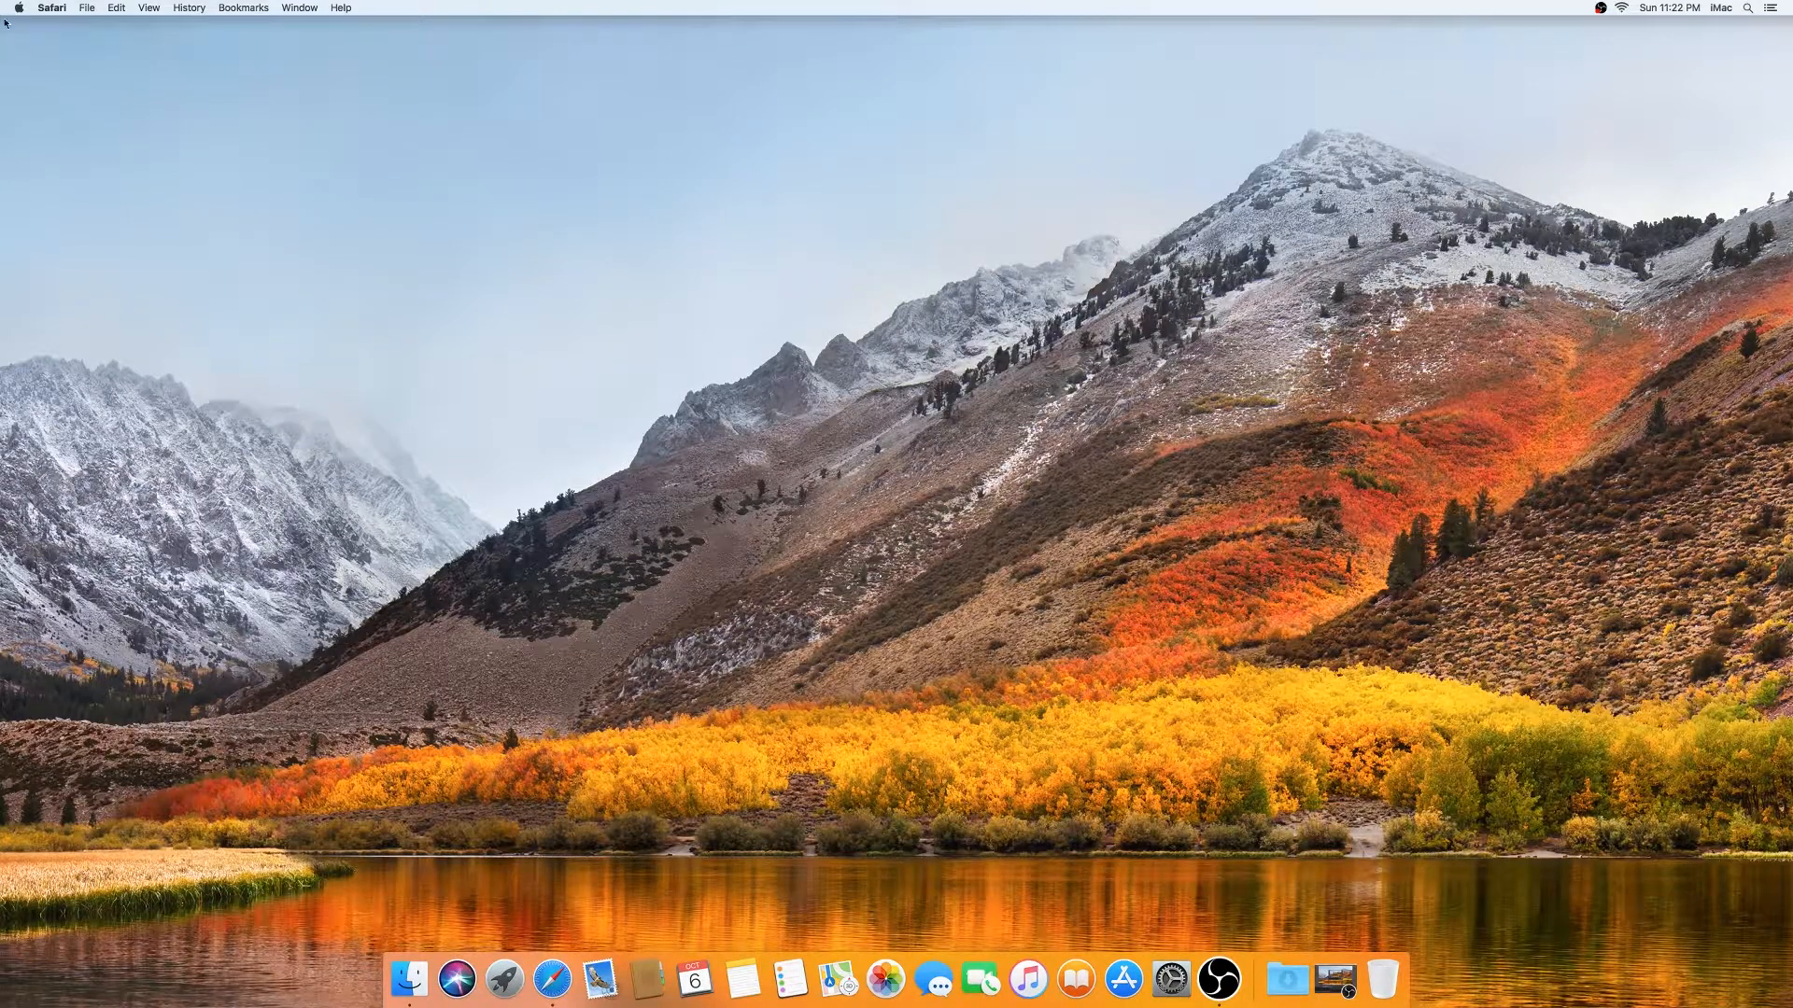
click(19, 7)
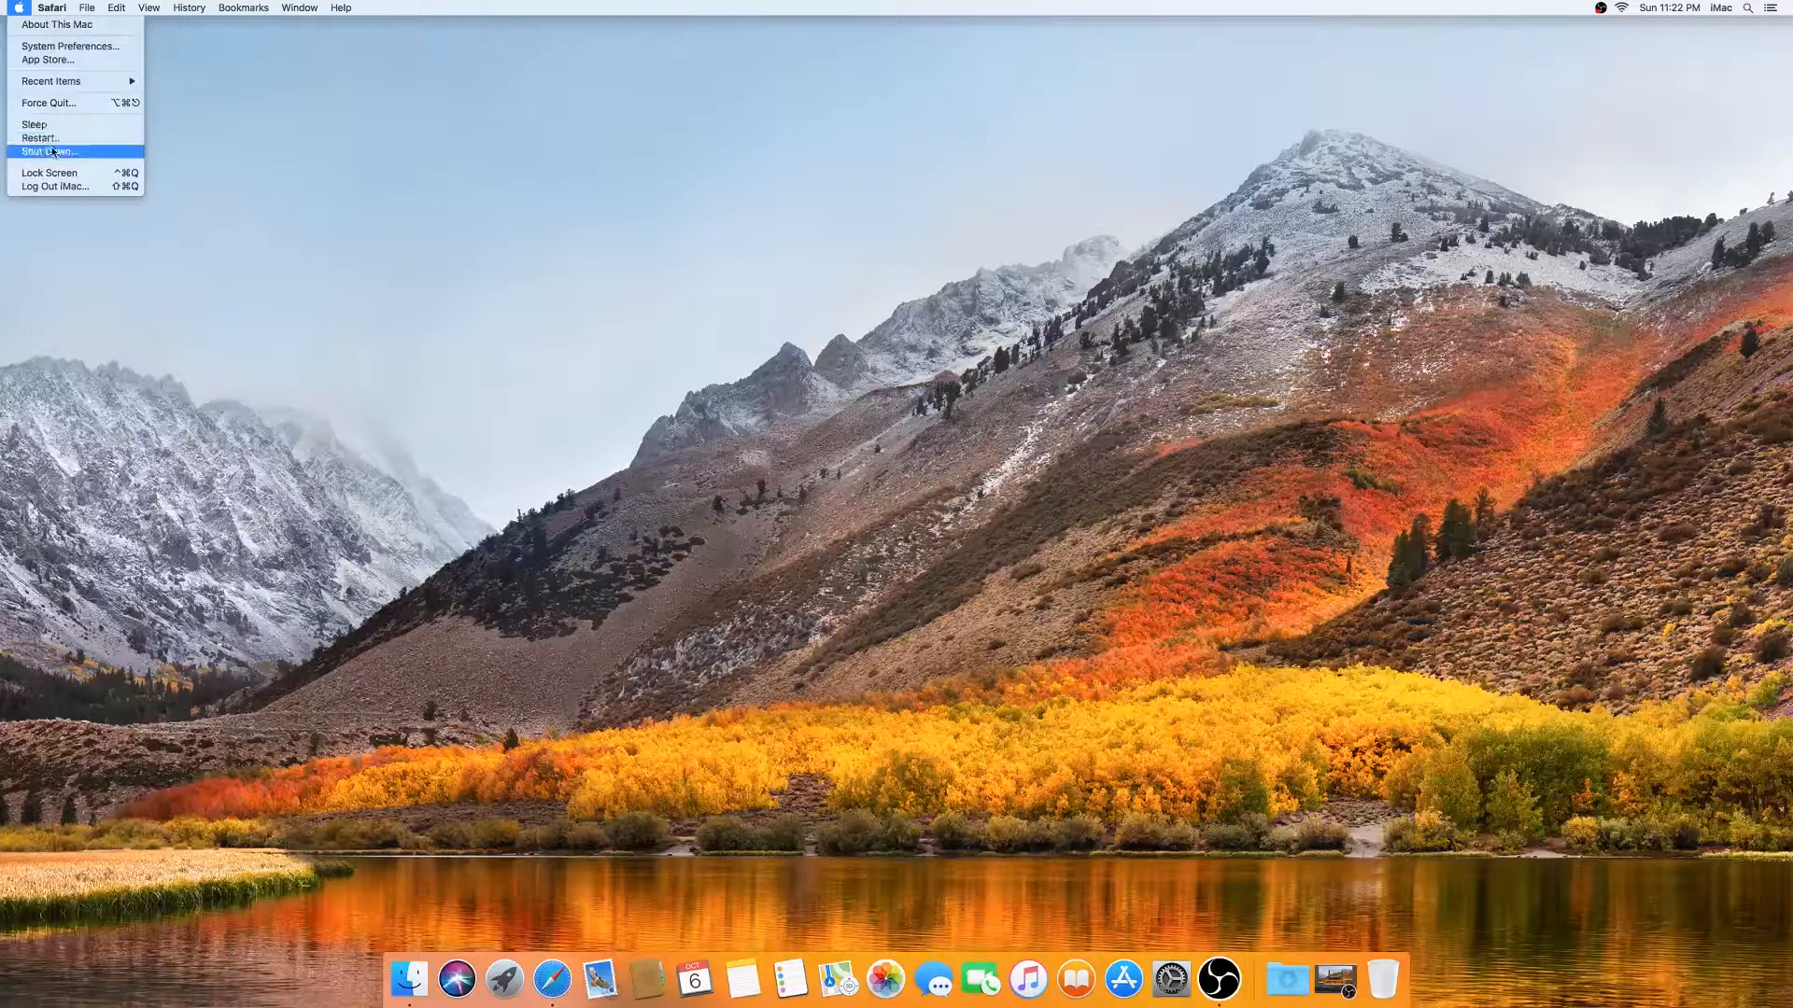
click(48, 151)
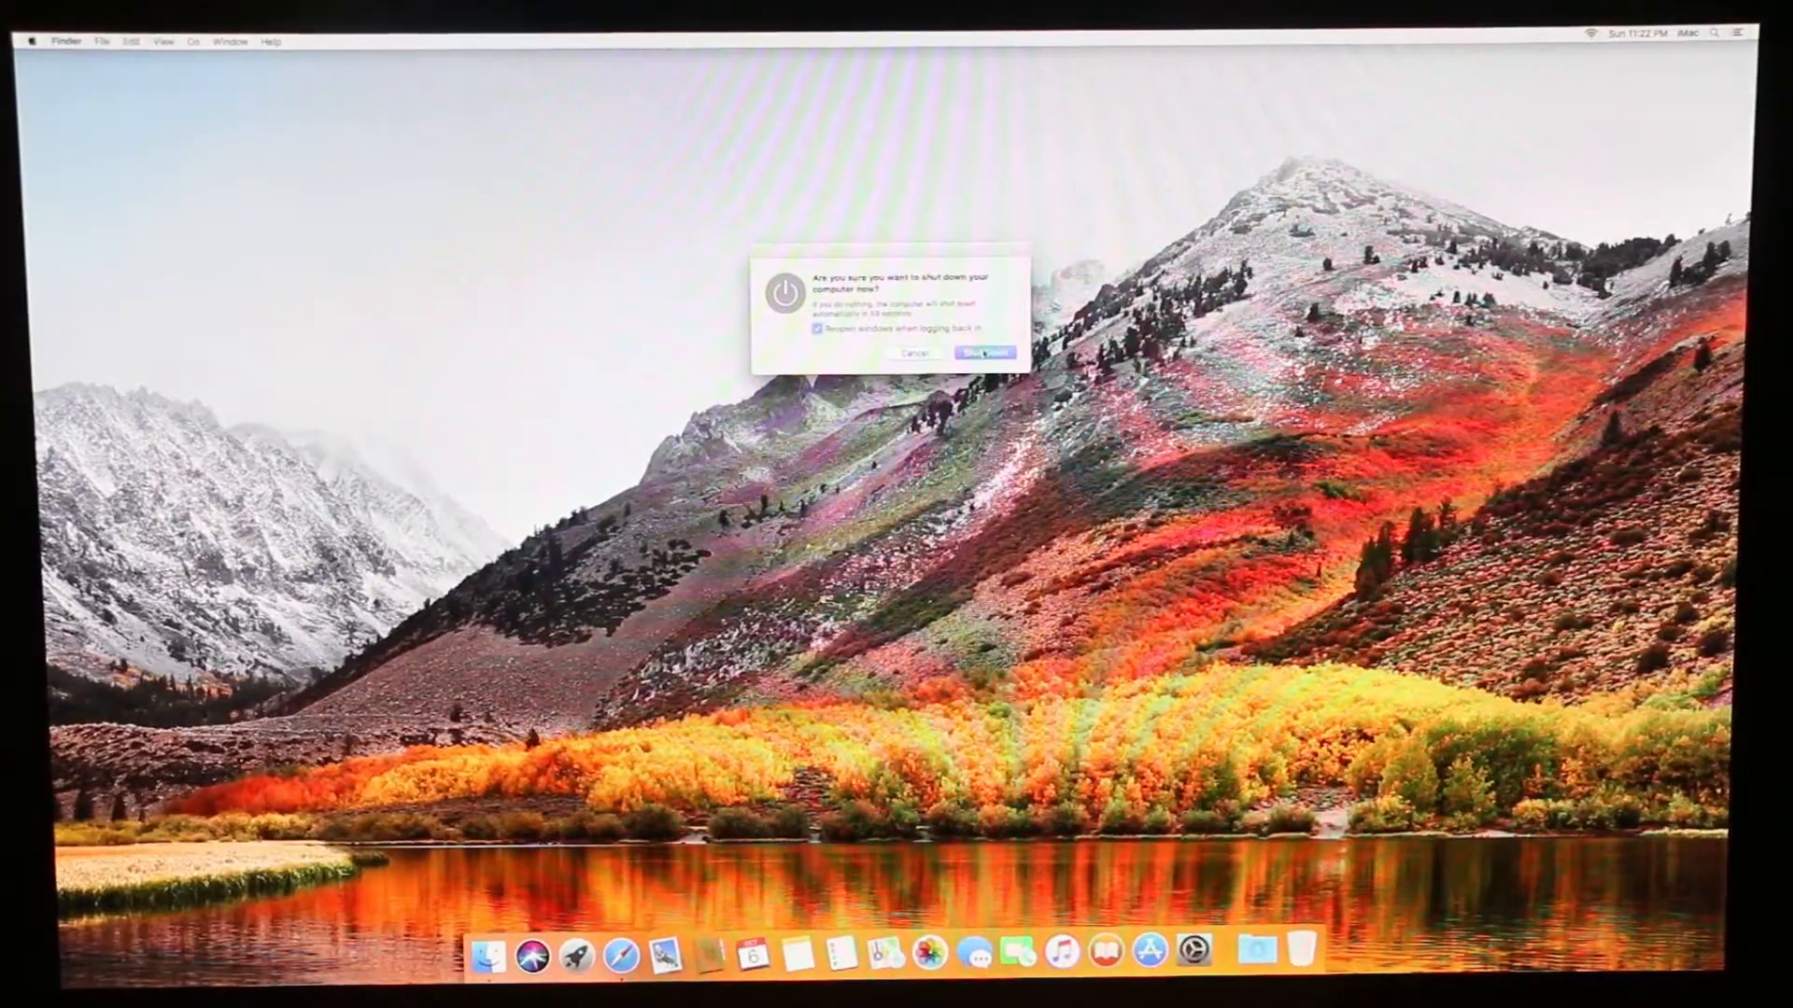
click(984, 353)
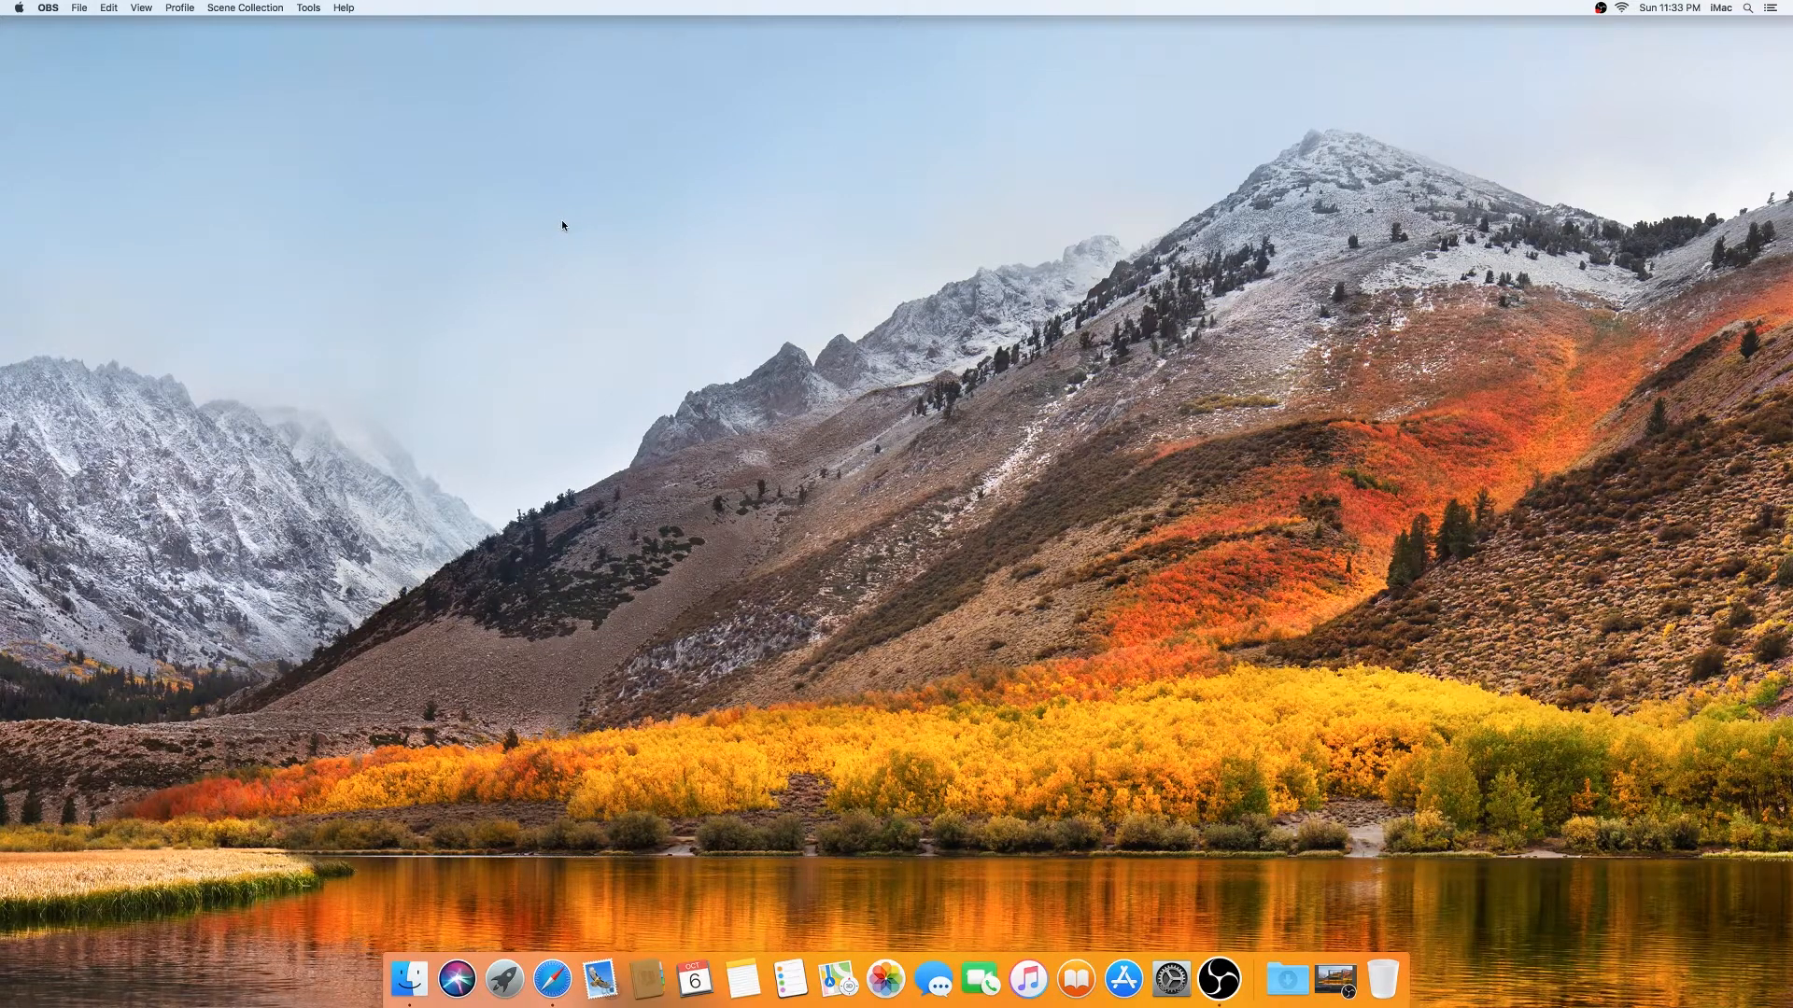
mouse_move(17, 61)
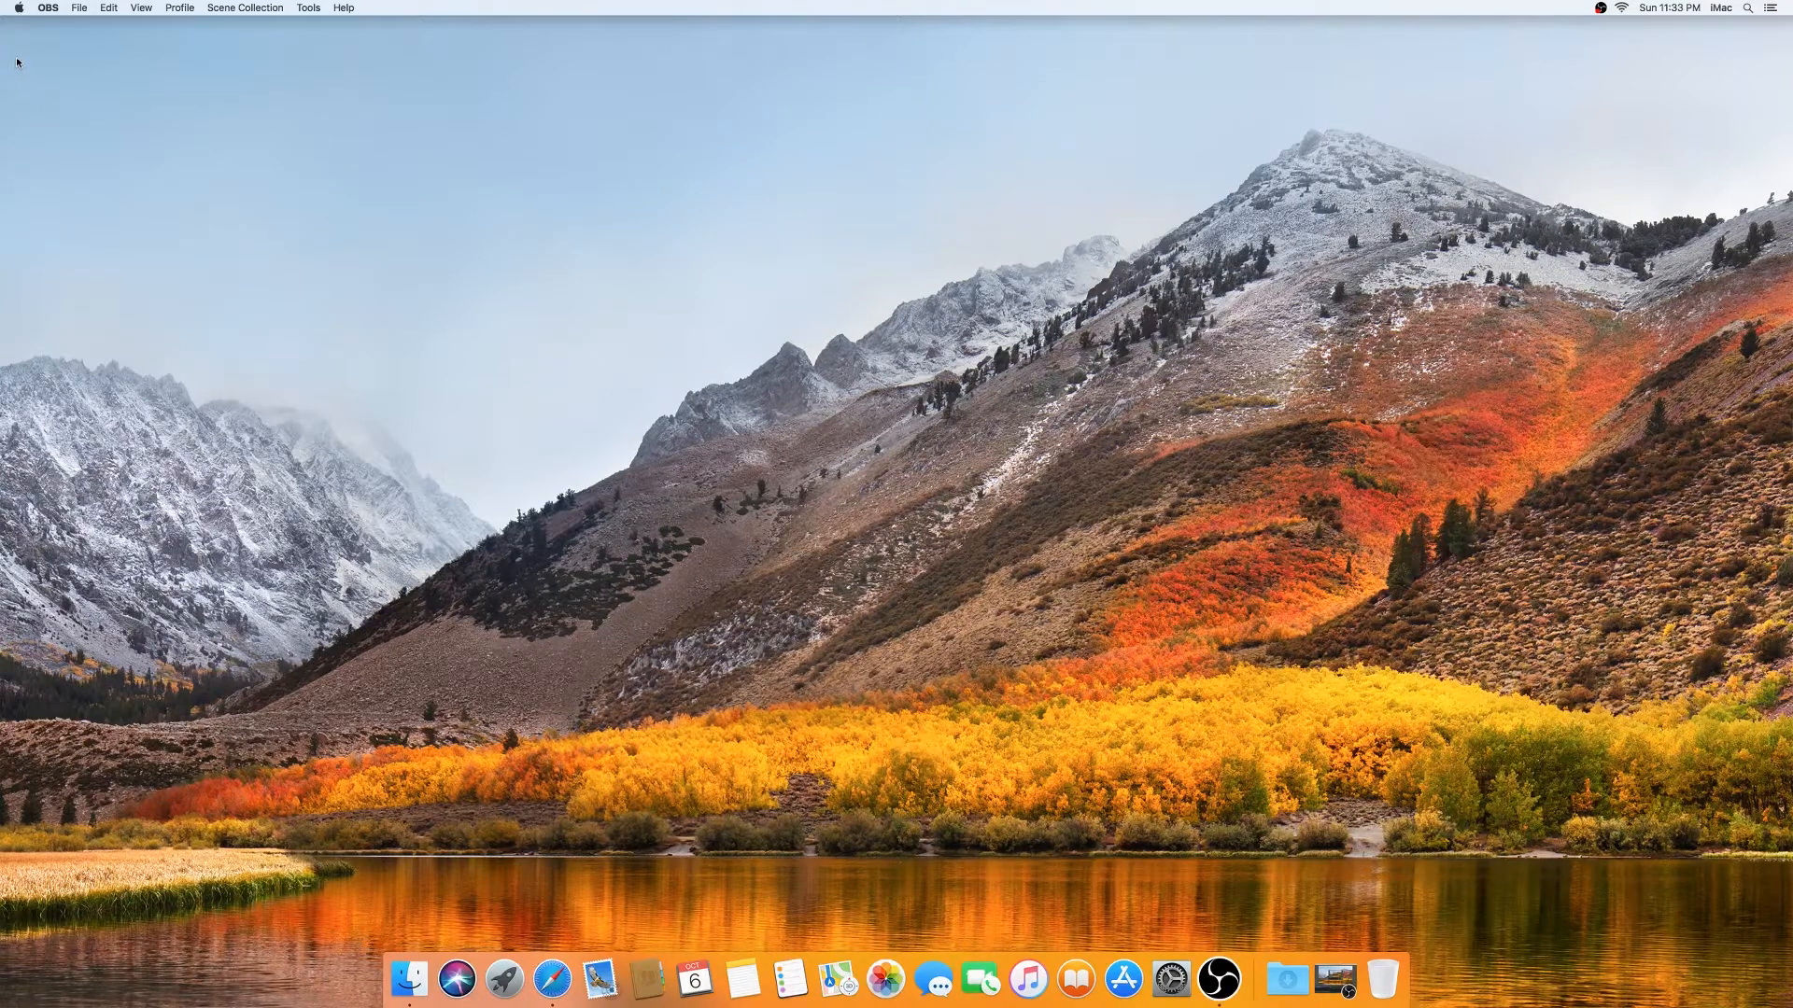
- Confirm the Memory tab now reports 12 GB with all four slots filled (2, 2, 4, 4 GB)
click(17, 7)
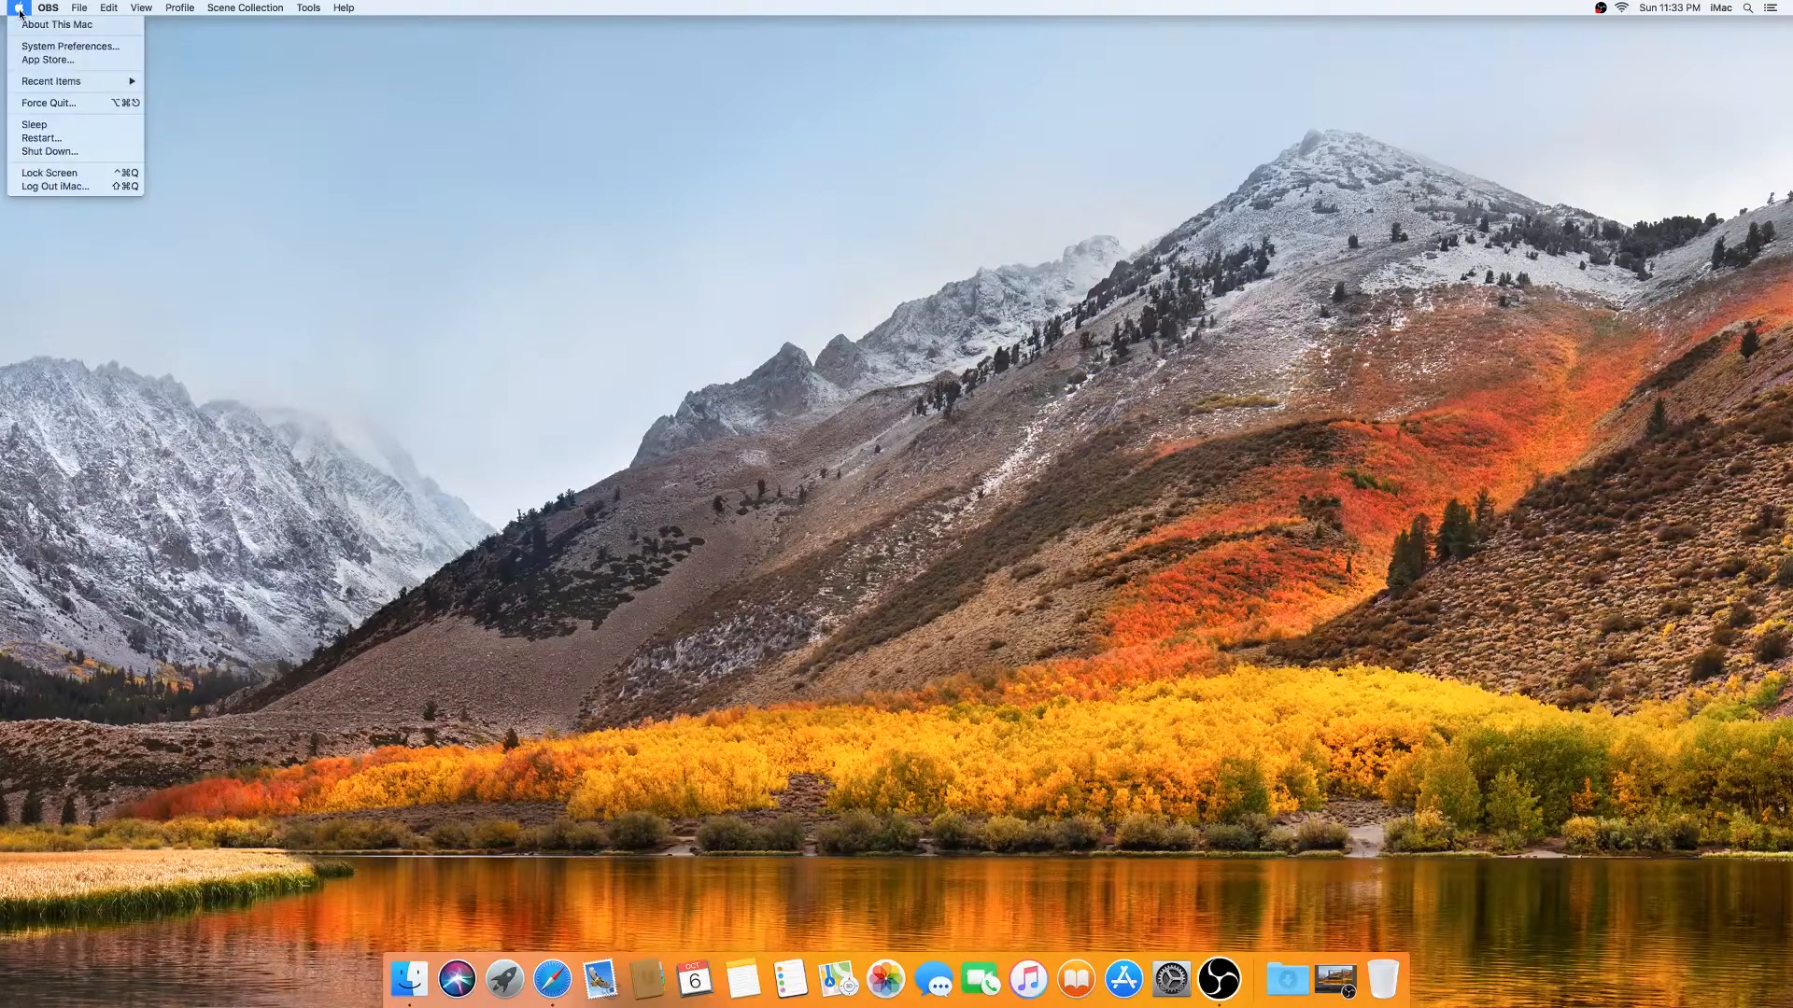
mouse_move(58, 24)
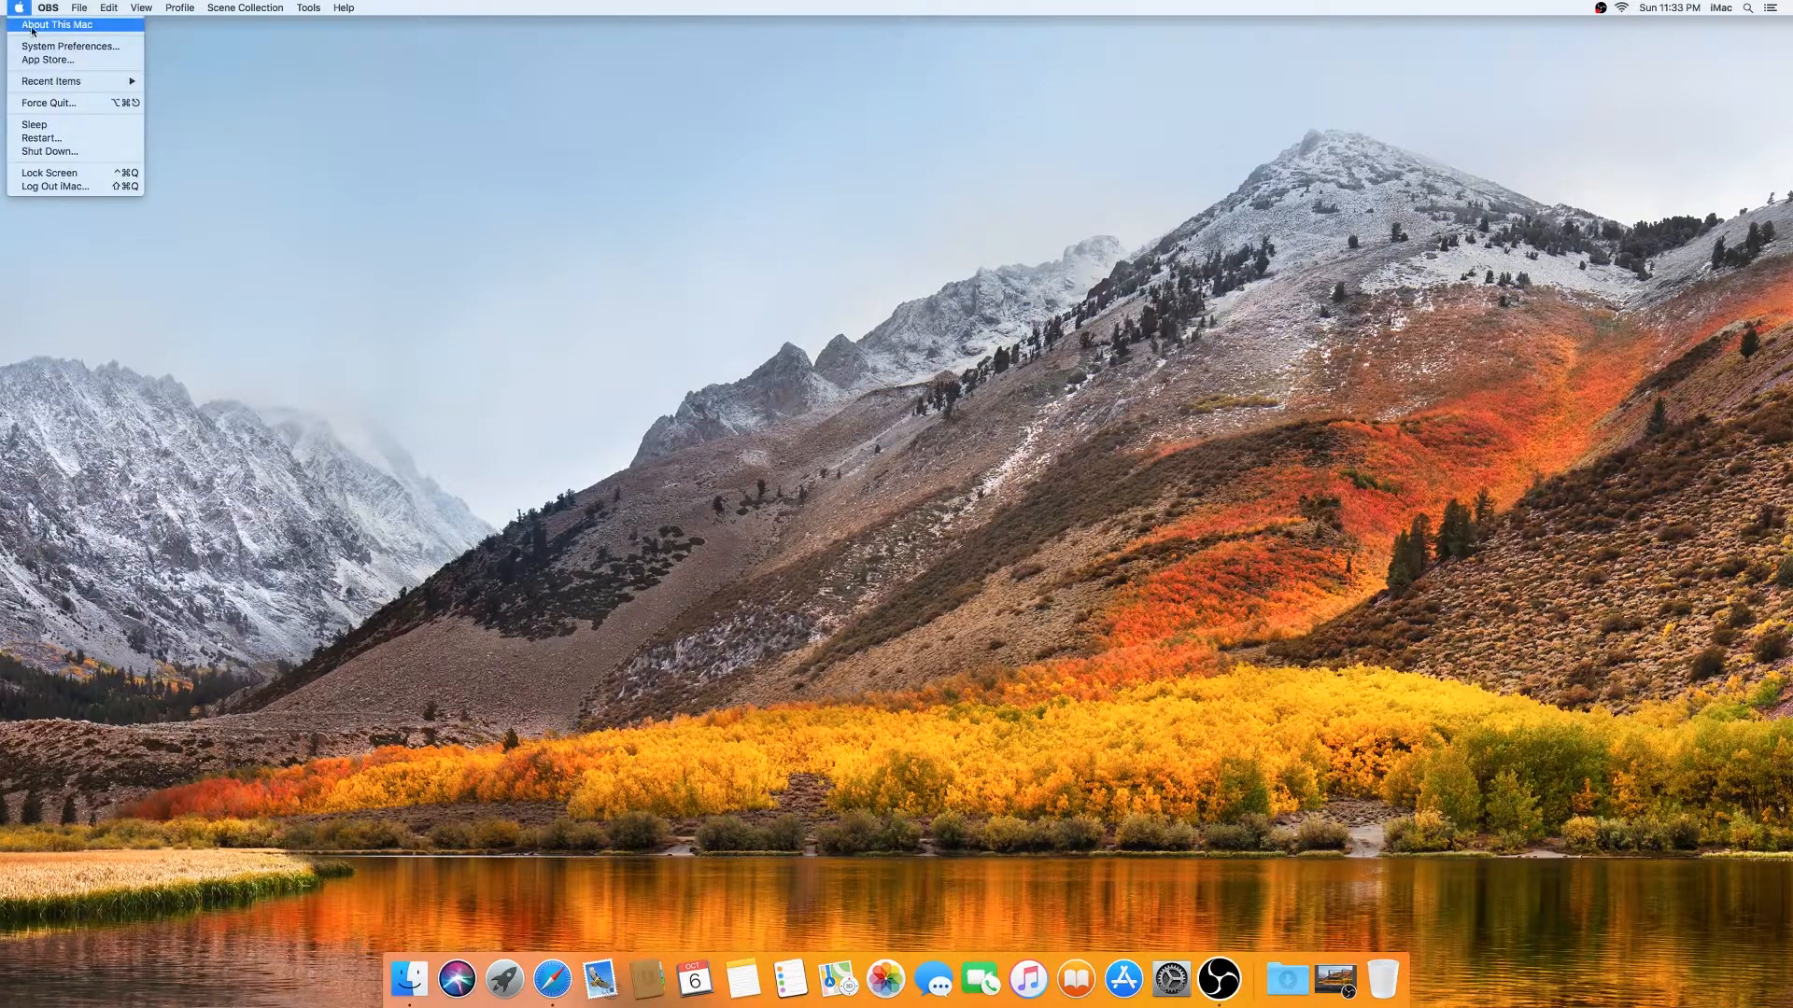
click(338, 105)
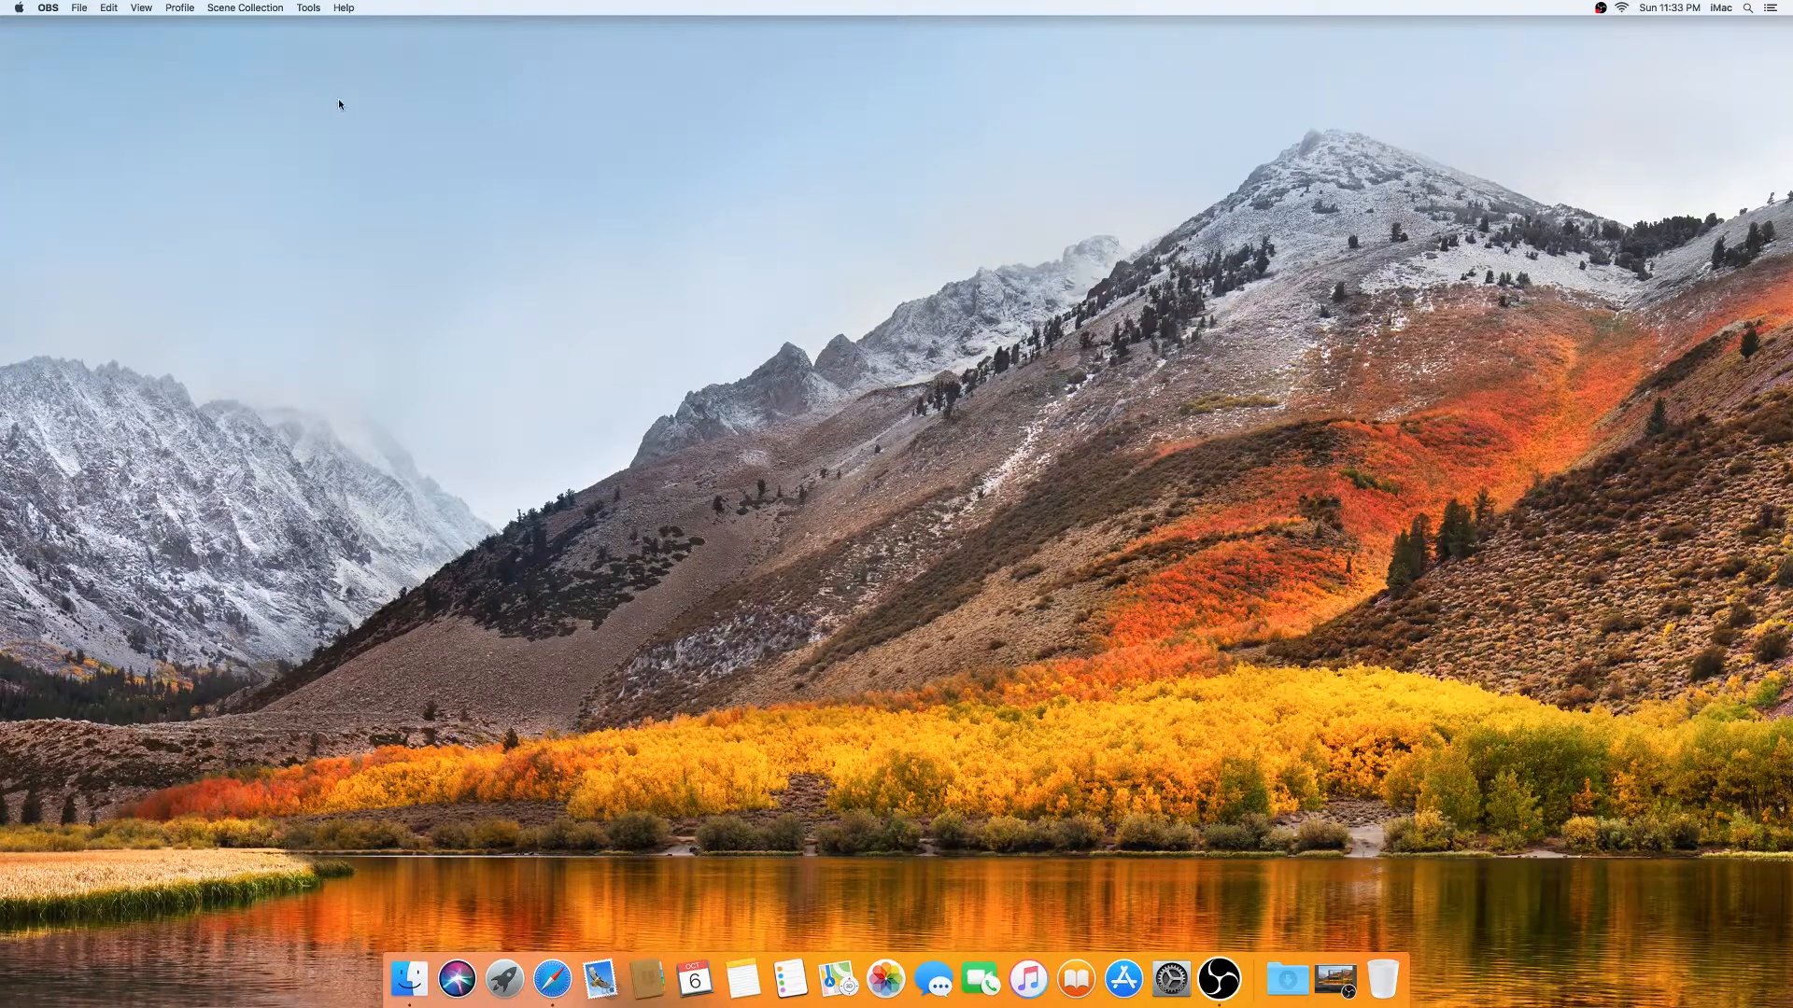
click(19, 7)
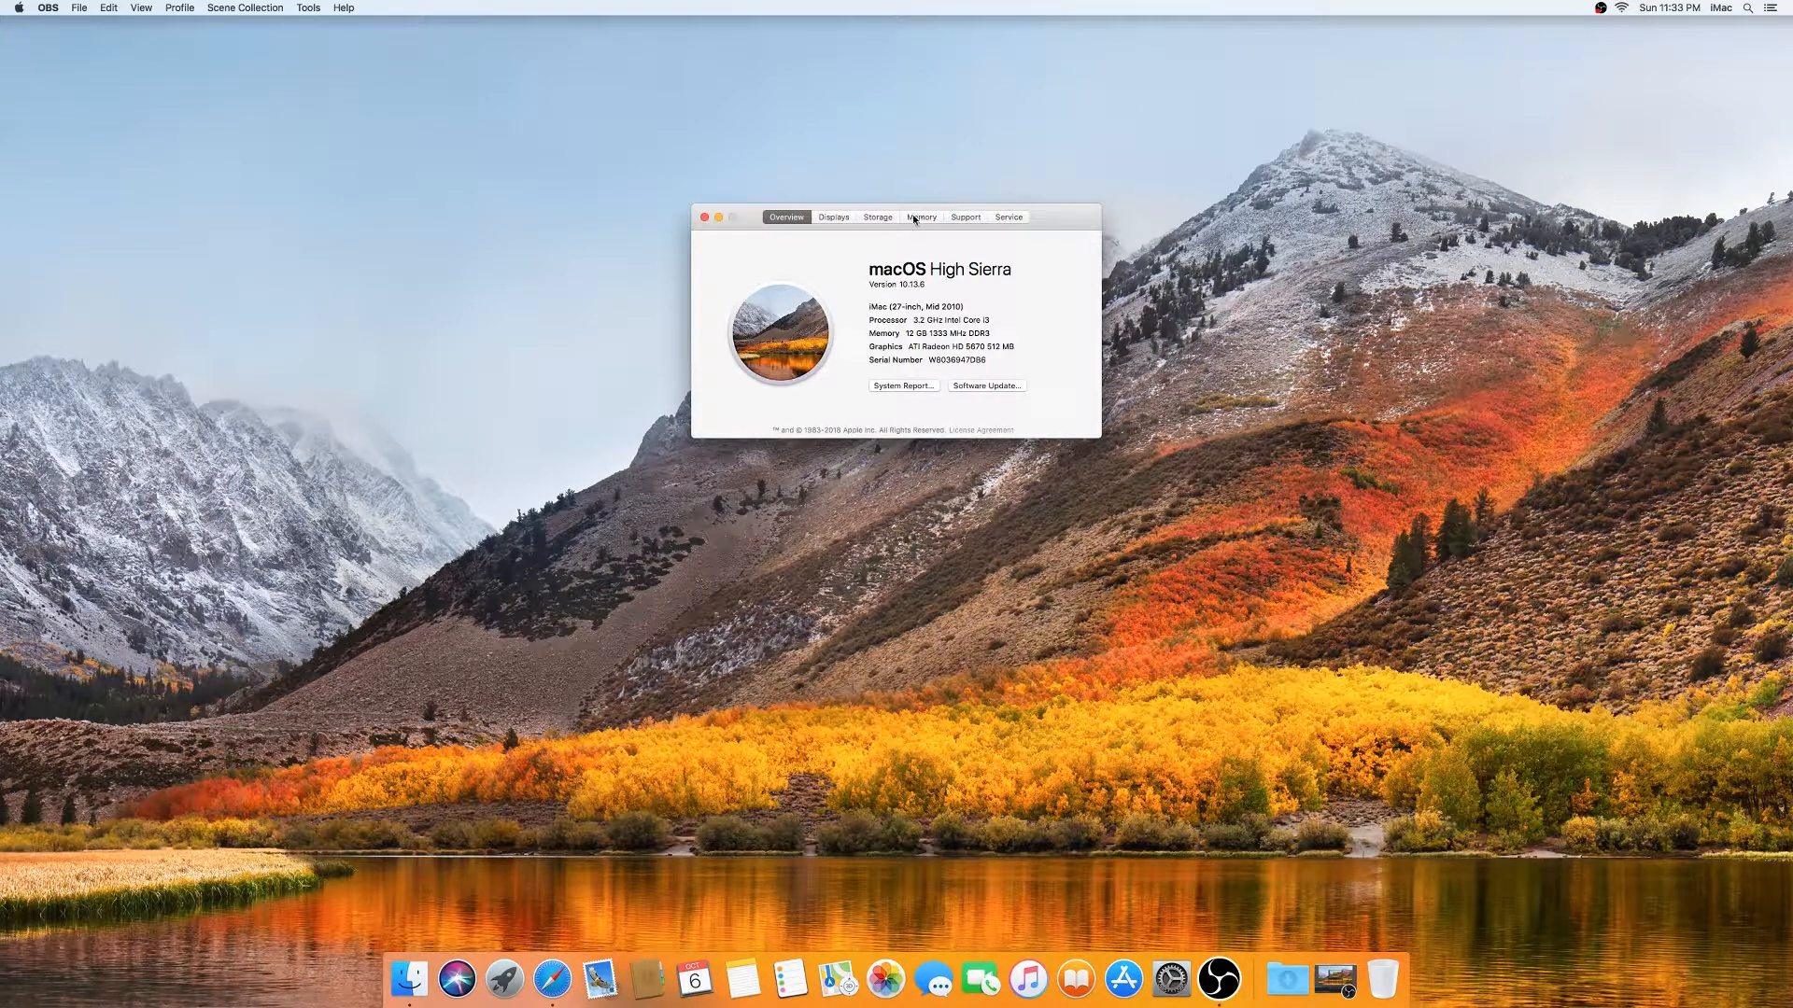
click(921, 217)
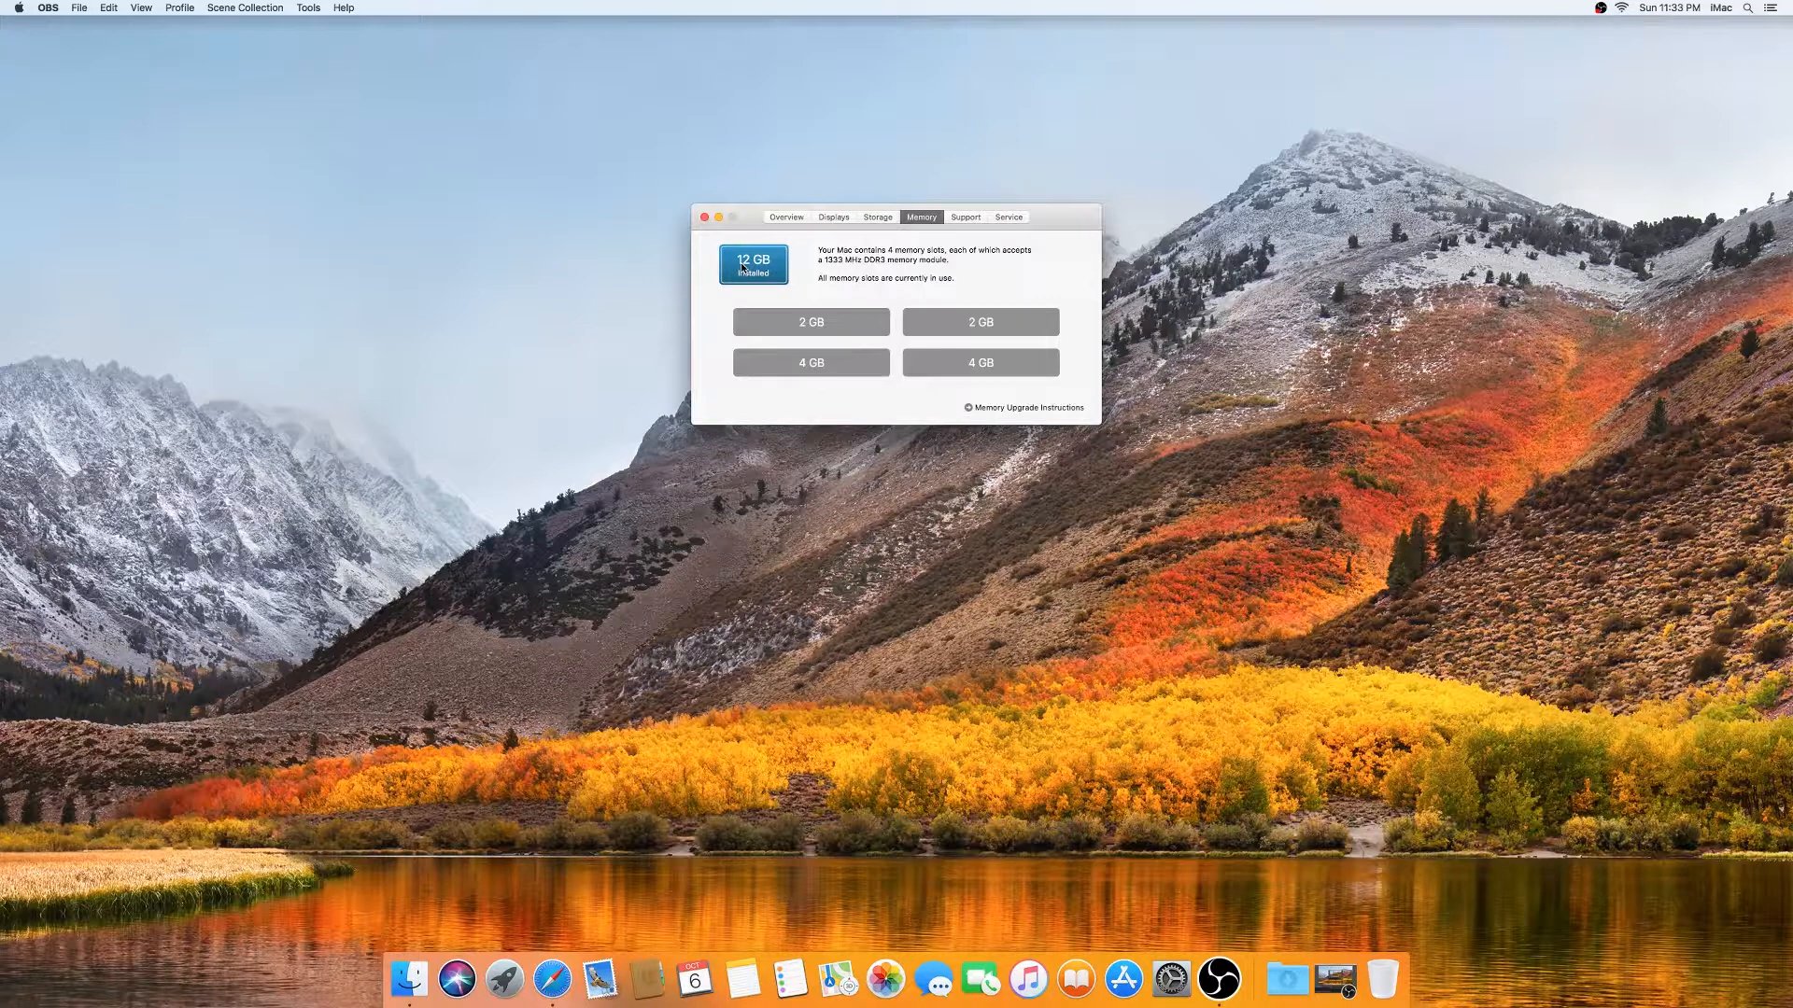
mouse_move(866, 362)
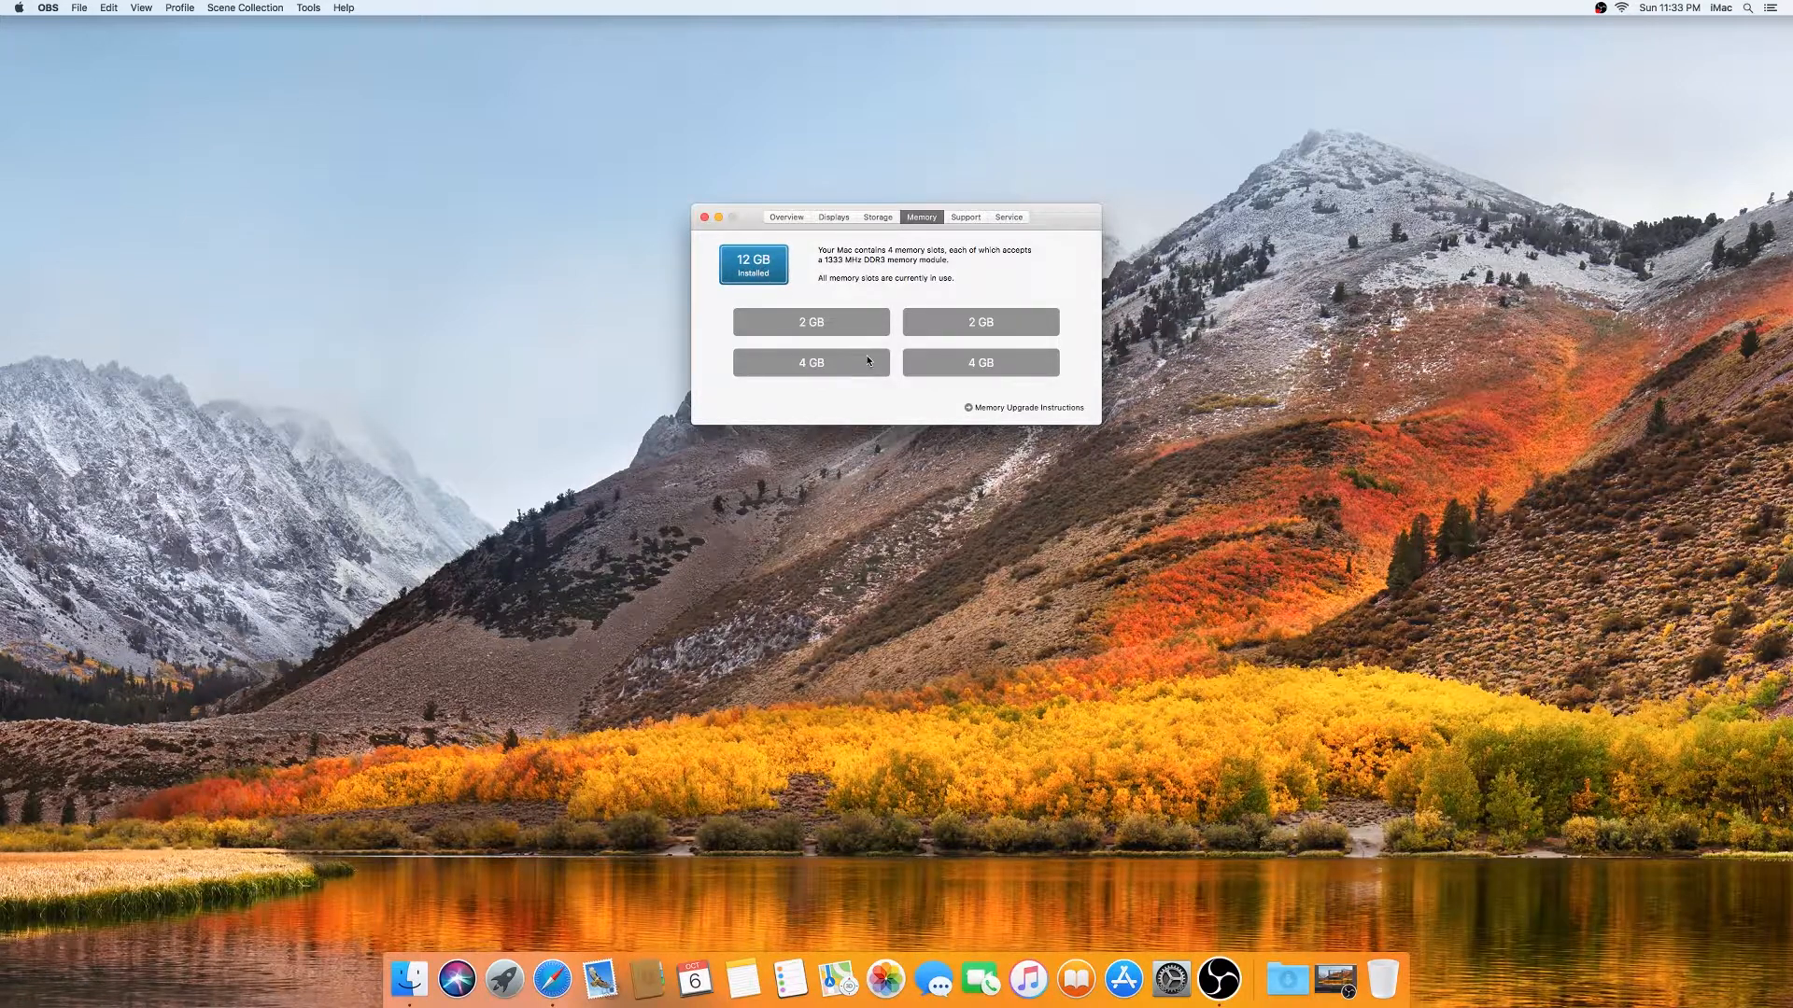